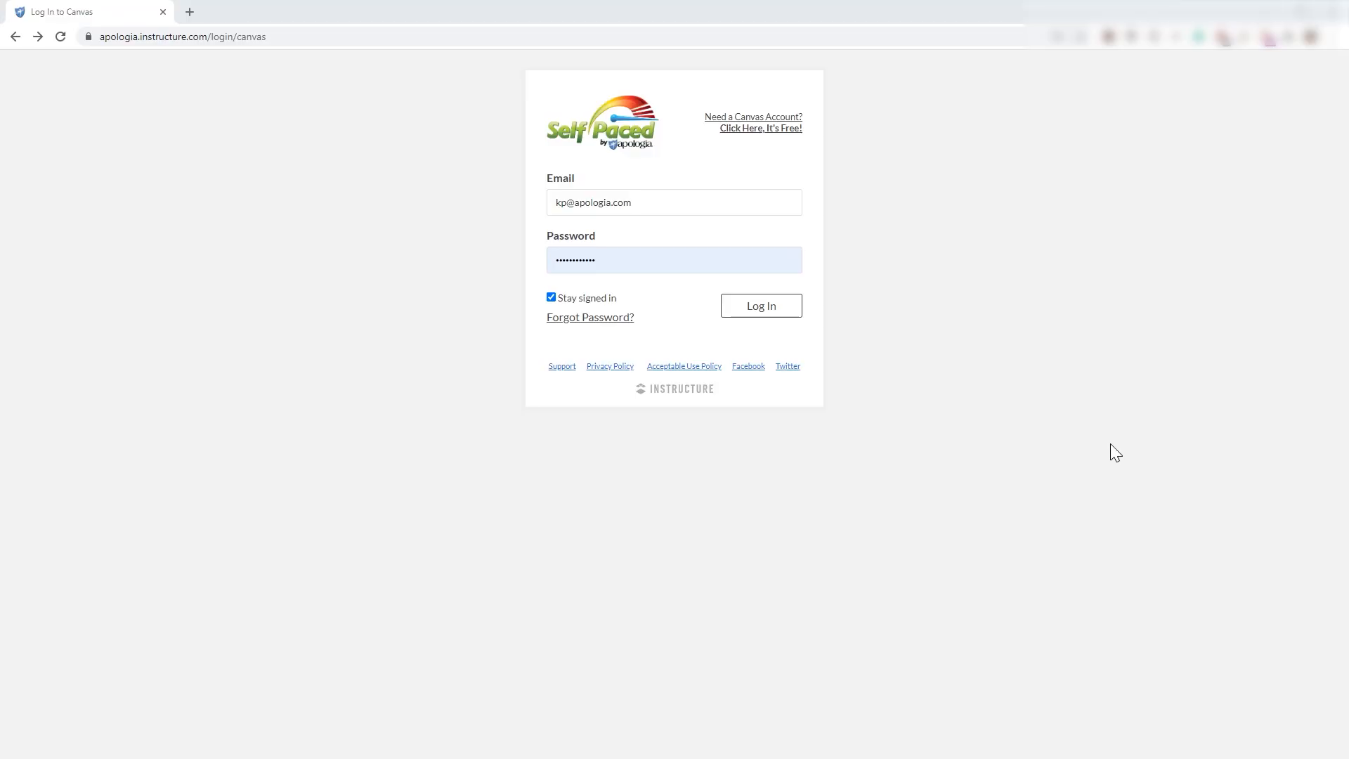
pyautogui.moveTo(1078, 464)
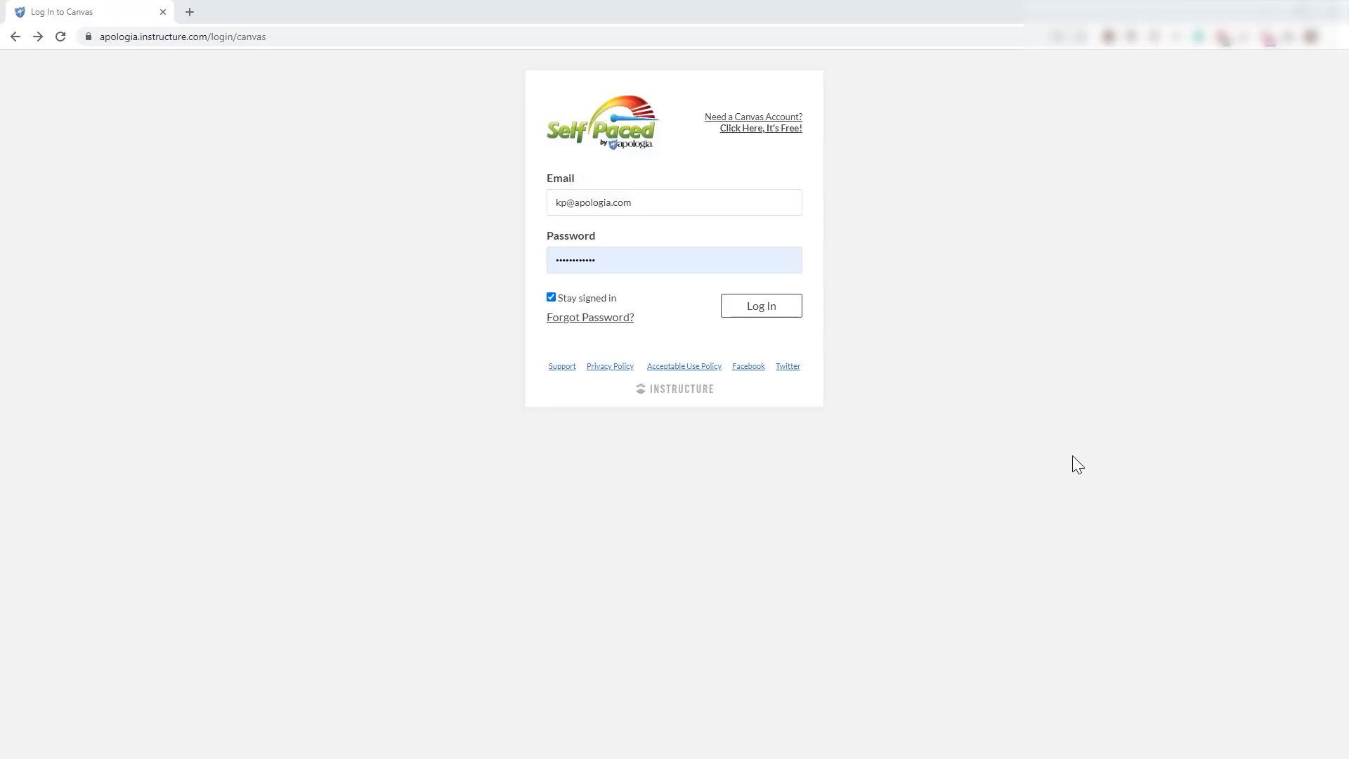
# - Submit the Canvas login form with the saved credentials
pyautogui.click(761, 305)
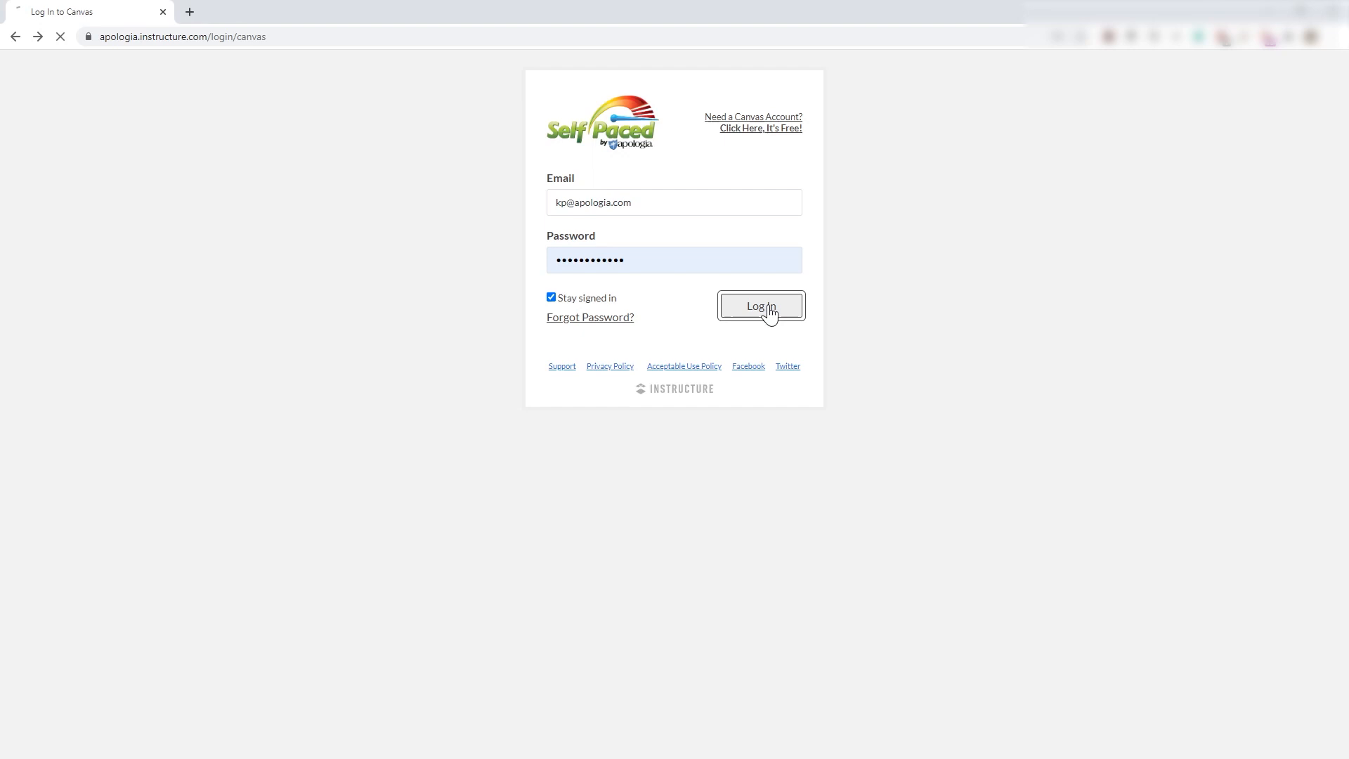
pyautogui.click(760, 305)
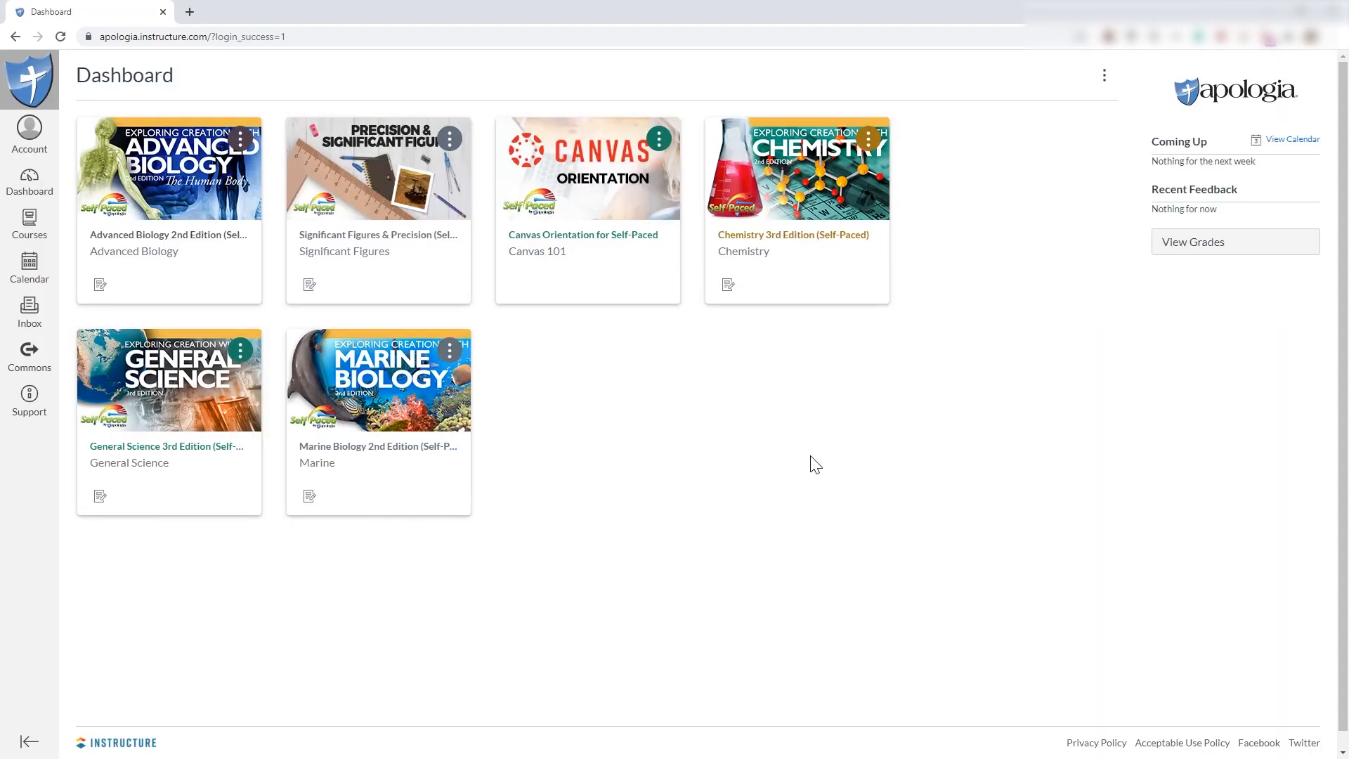
pyautogui.moveTo(707, 464)
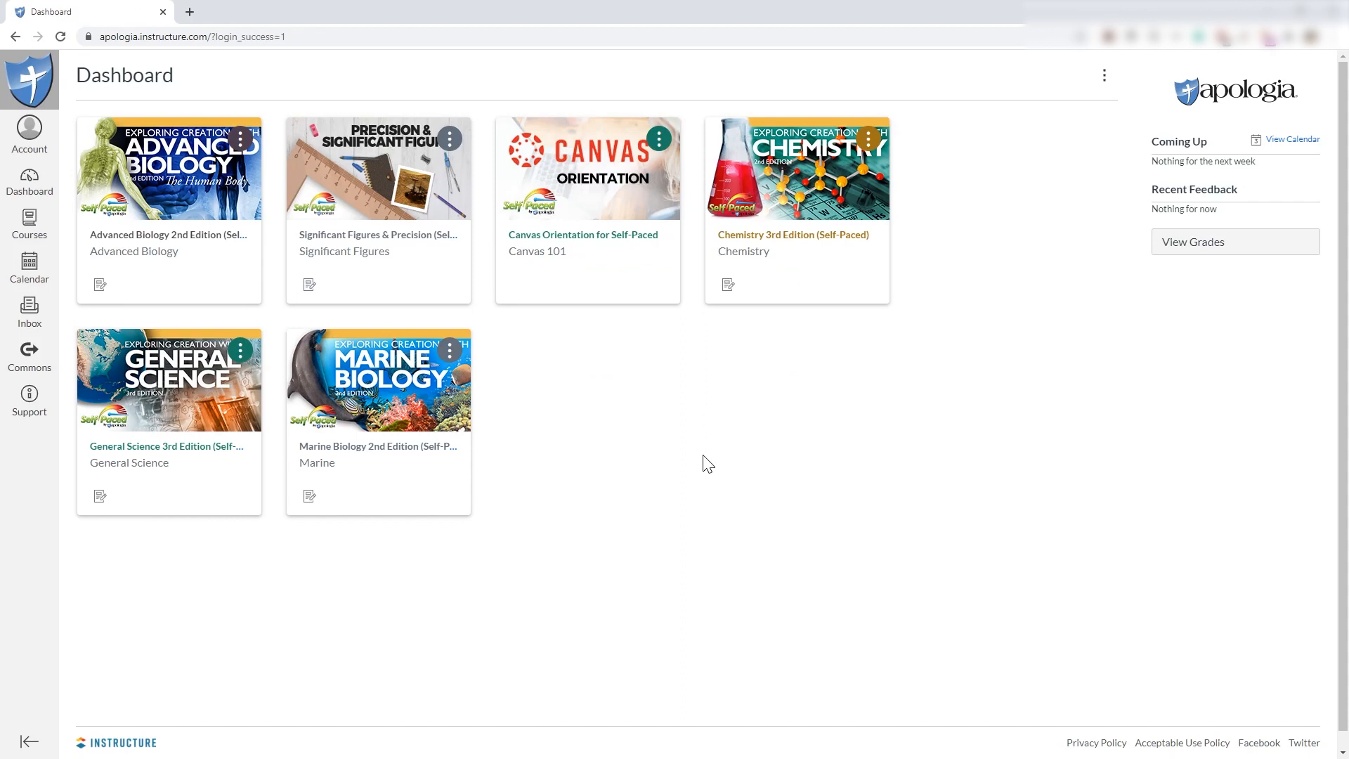
pyautogui.moveTo(503, 462)
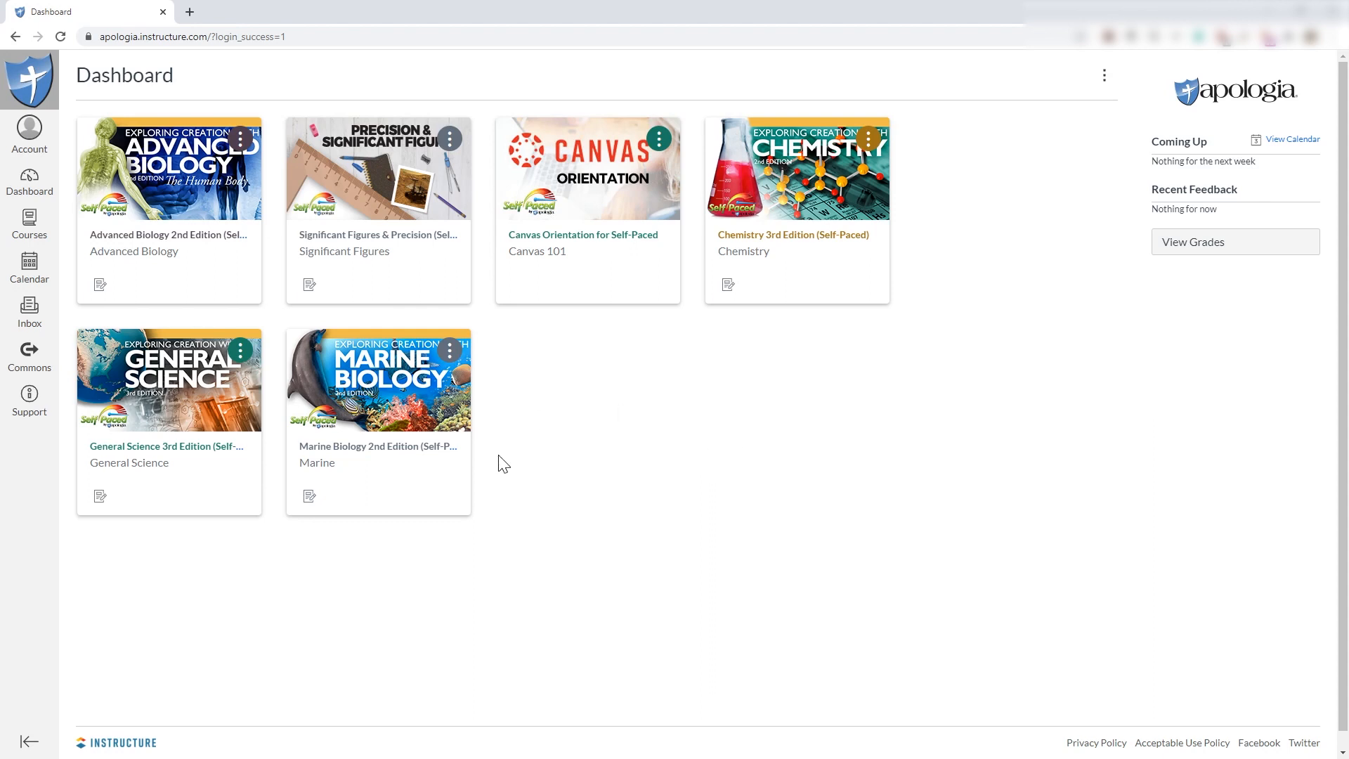
pyautogui.moveTo(129, 462)
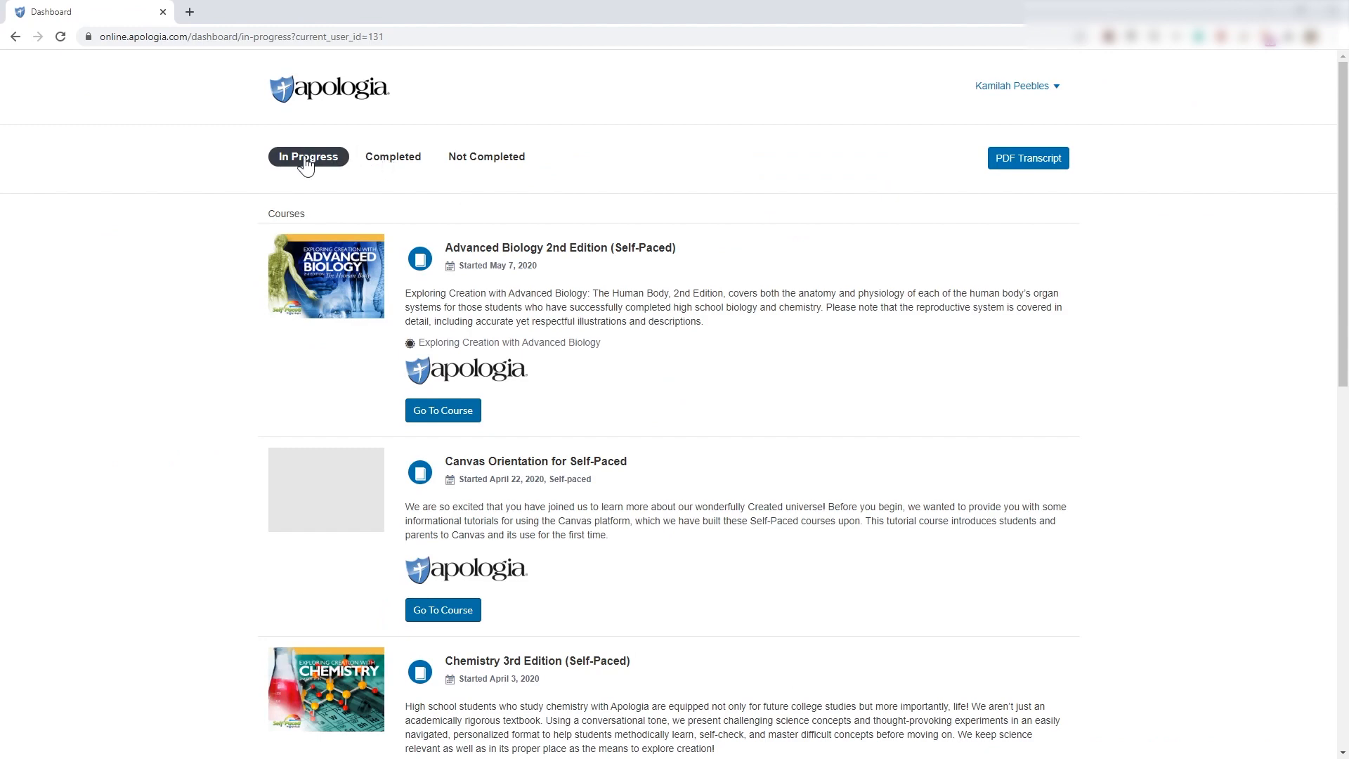
pyautogui.moveTo(29, 40)
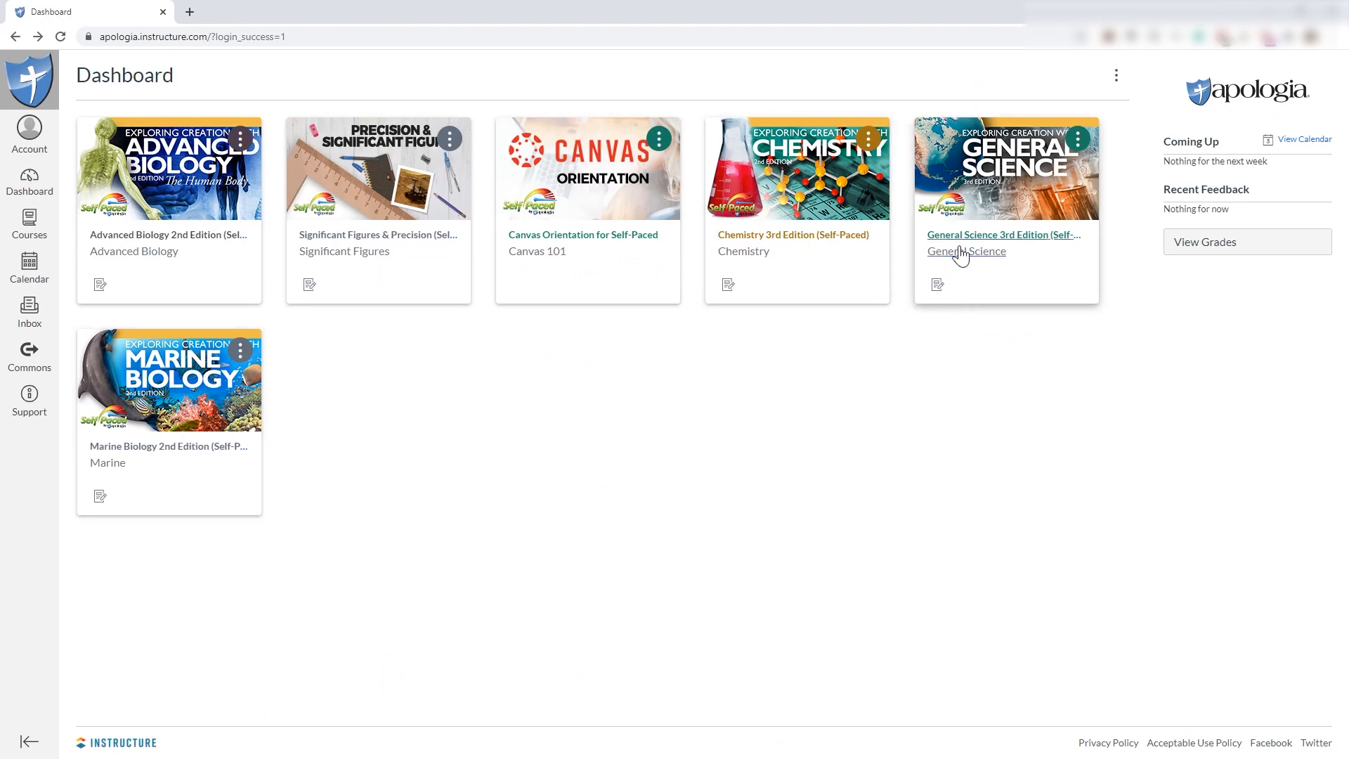
# - Enter the General Science 3rd Edition course from the Dashboard and browse down its module tiles
pyautogui.click(1003, 235)
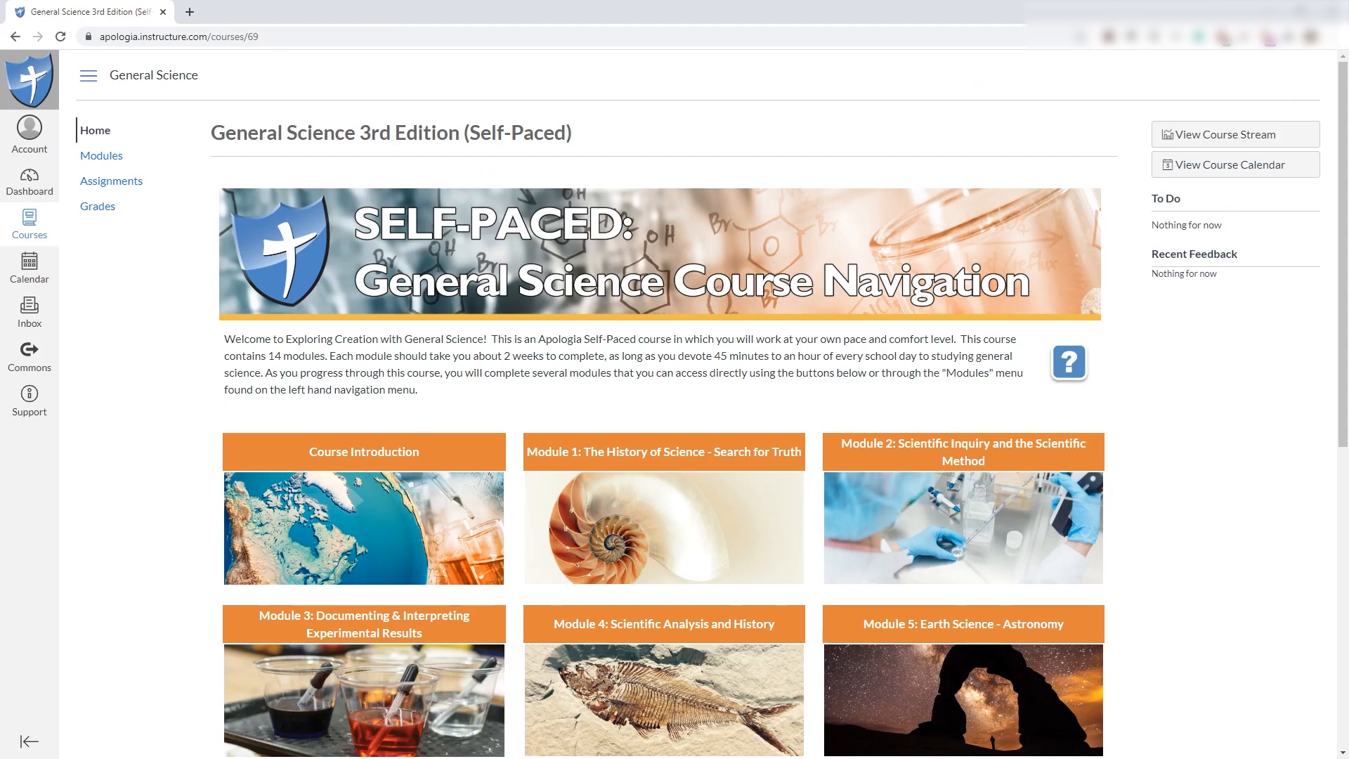
pyautogui.scroll(-3)
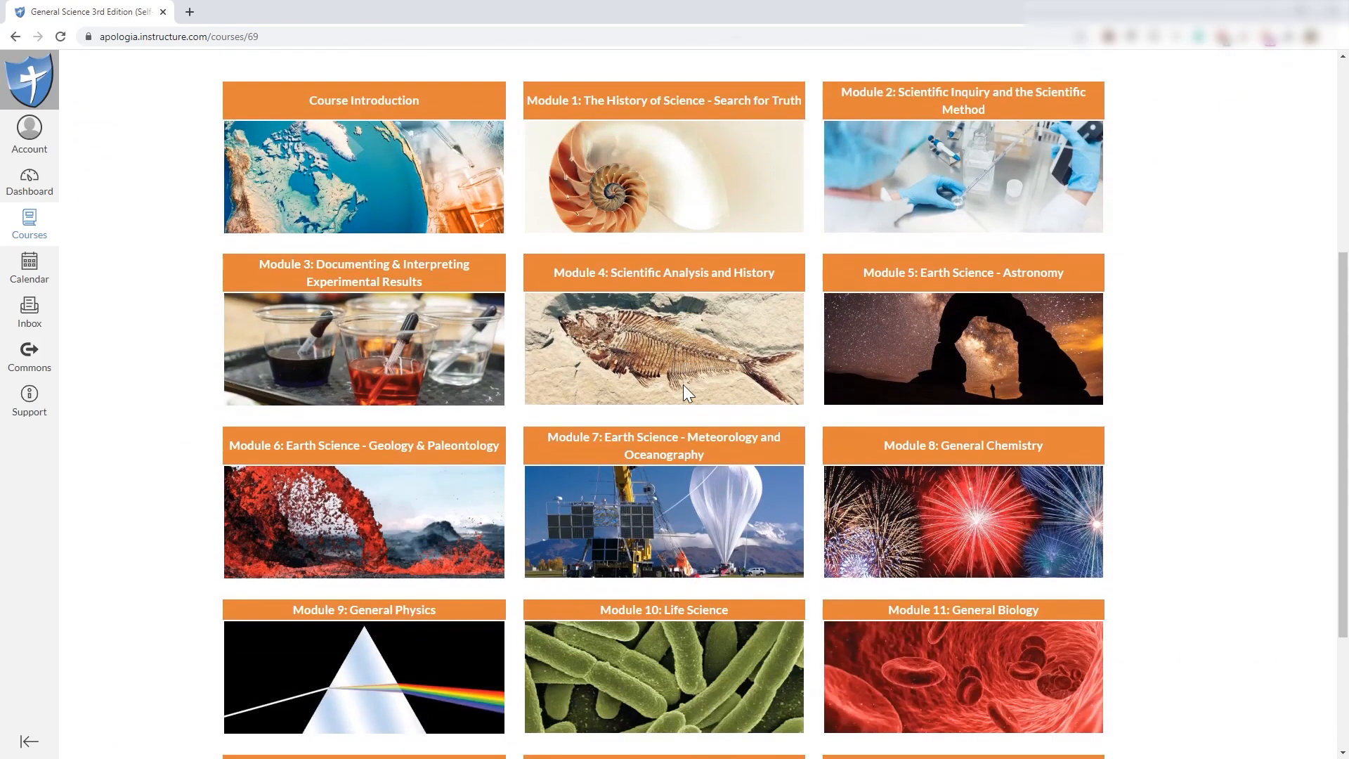
pyautogui.scroll(-3)
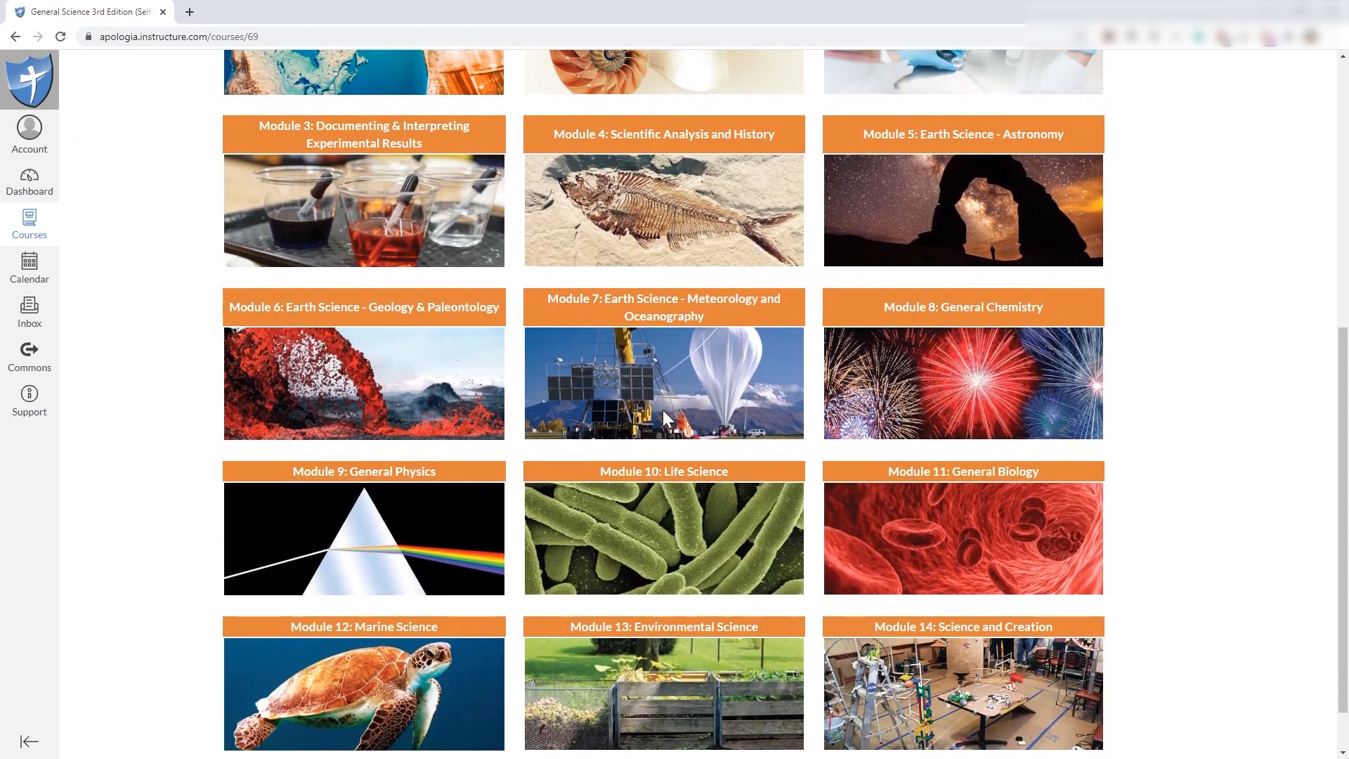
pyautogui.scroll(-3)
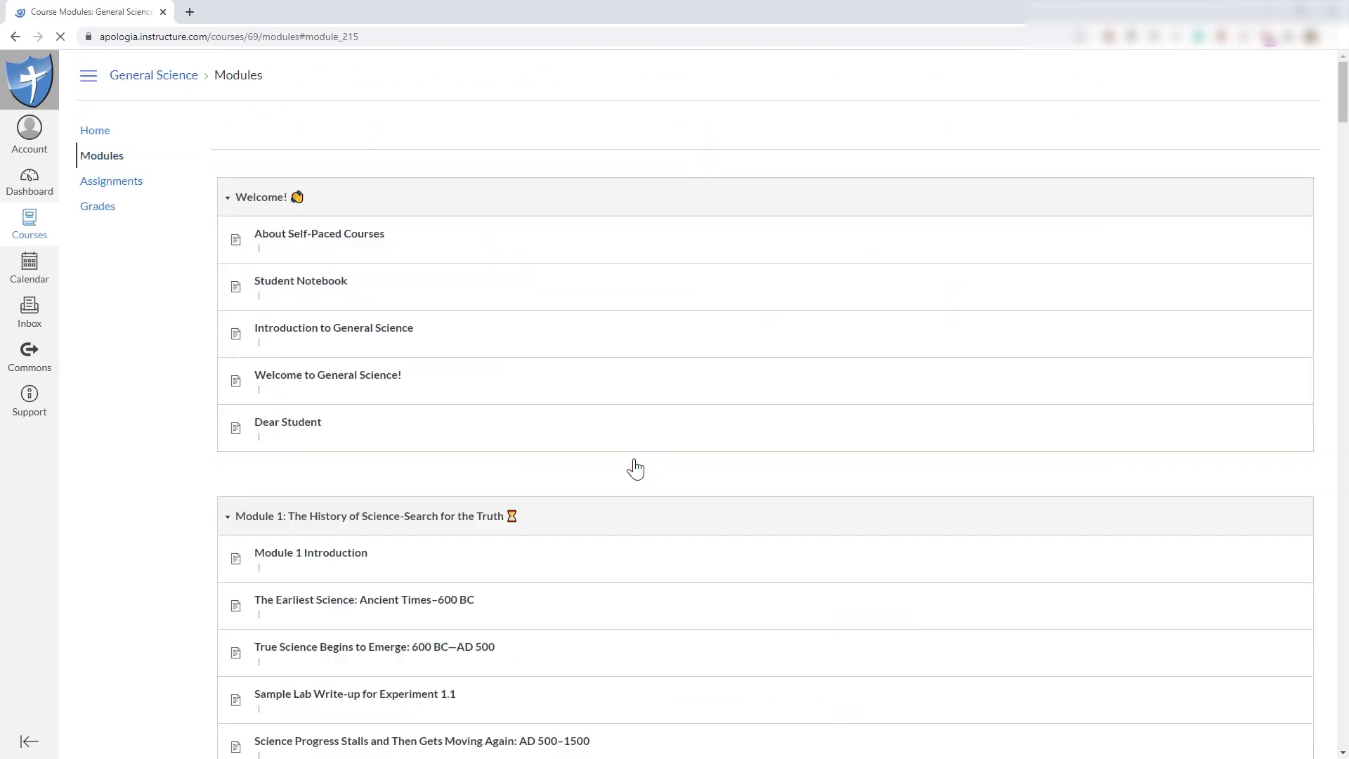
# - Go to Module 1 in the Modules list and launch the Module 1 Introduction lesson
pyautogui.scroll(-3)
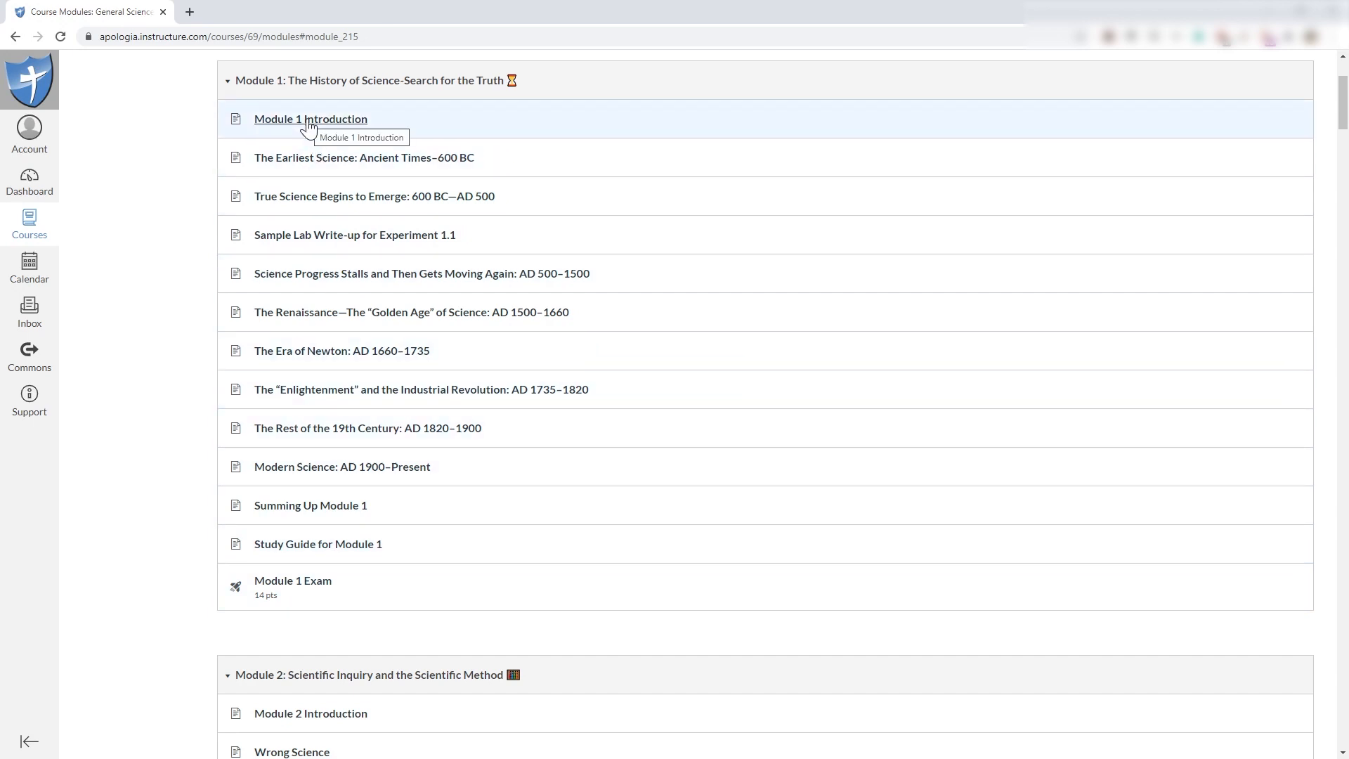
pyautogui.click(311, 118)
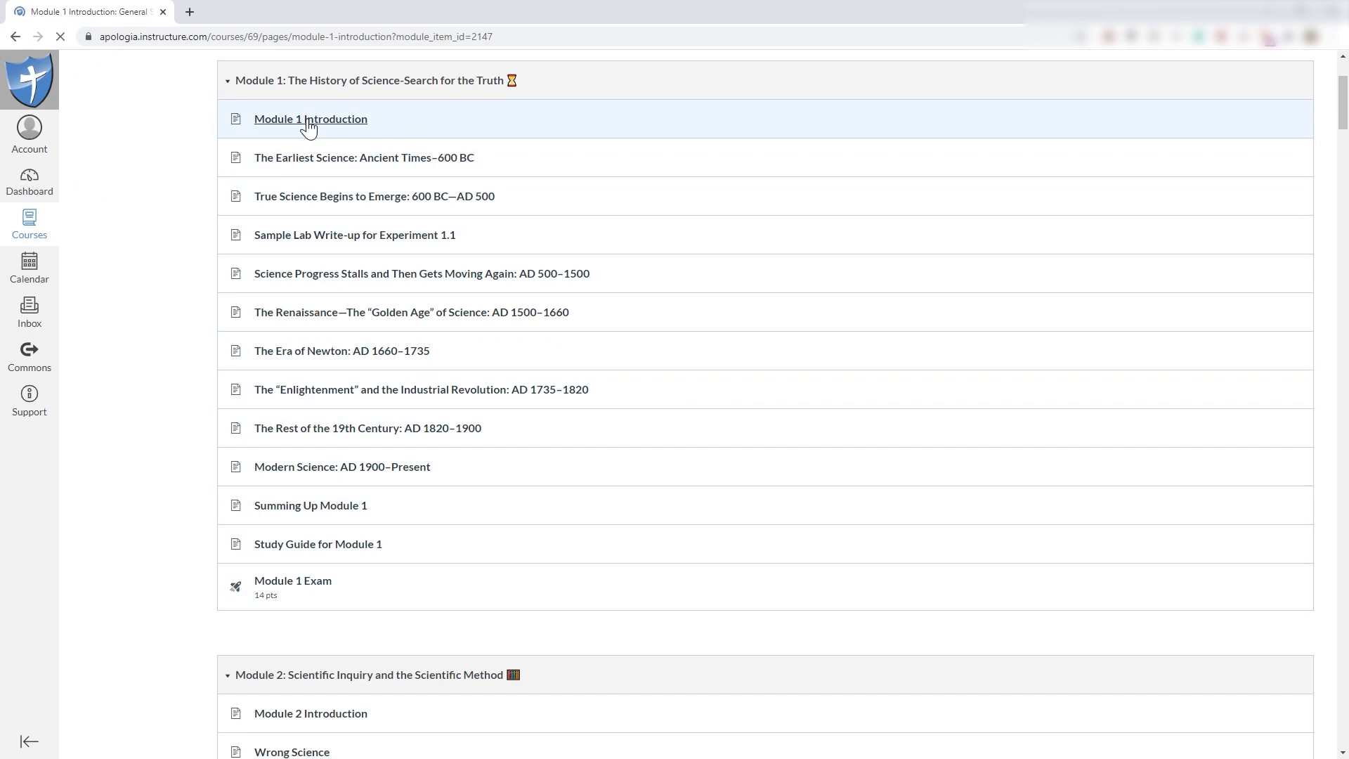
pyautogui.click(310, 118)
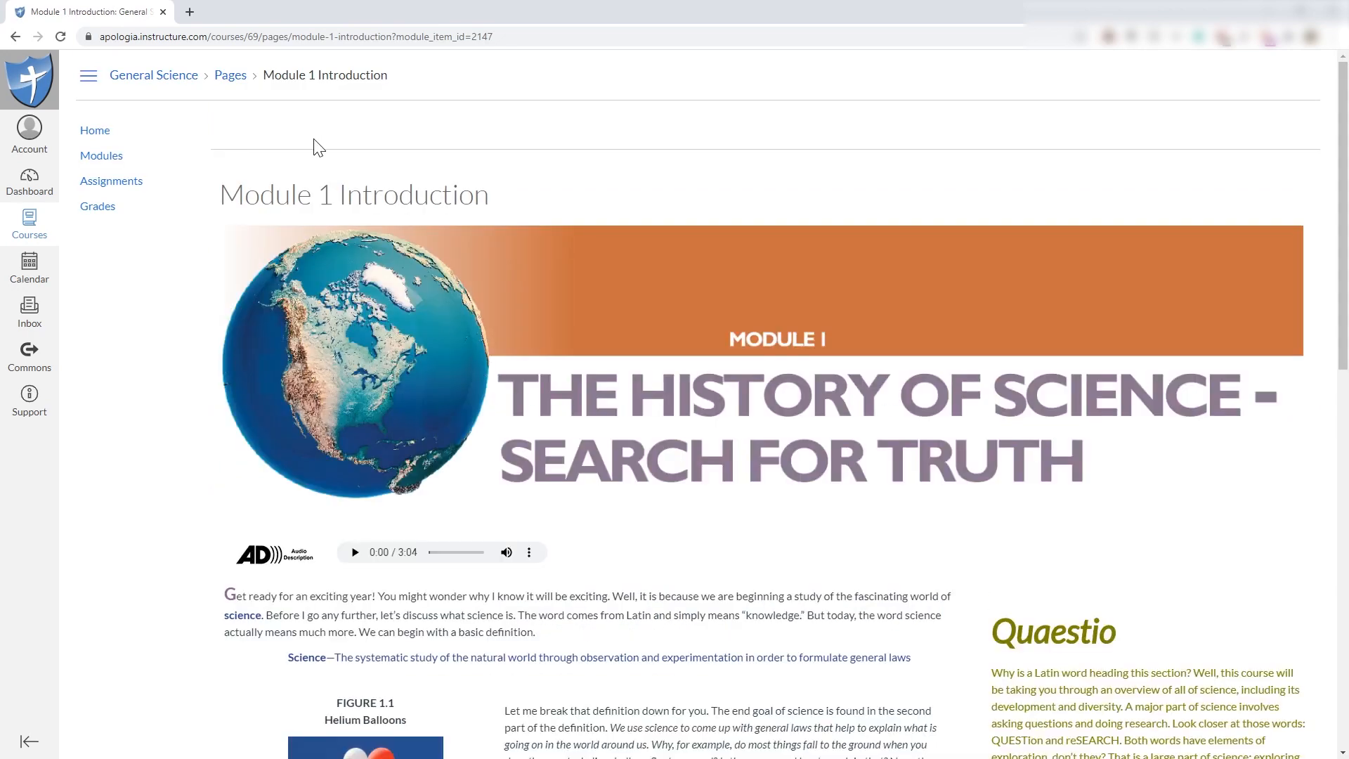
pyautogui.moveTo(343, 163)
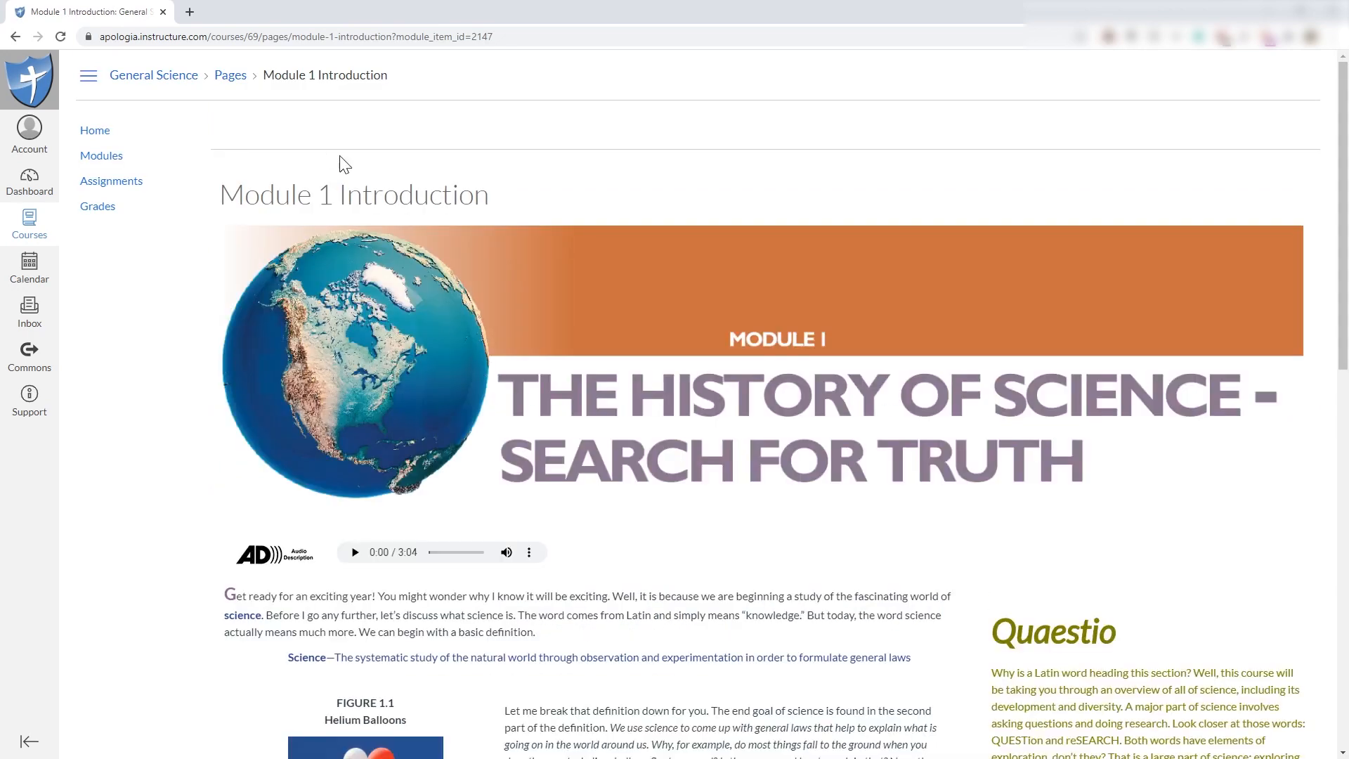
pyautogui.moveTo(434, 219)
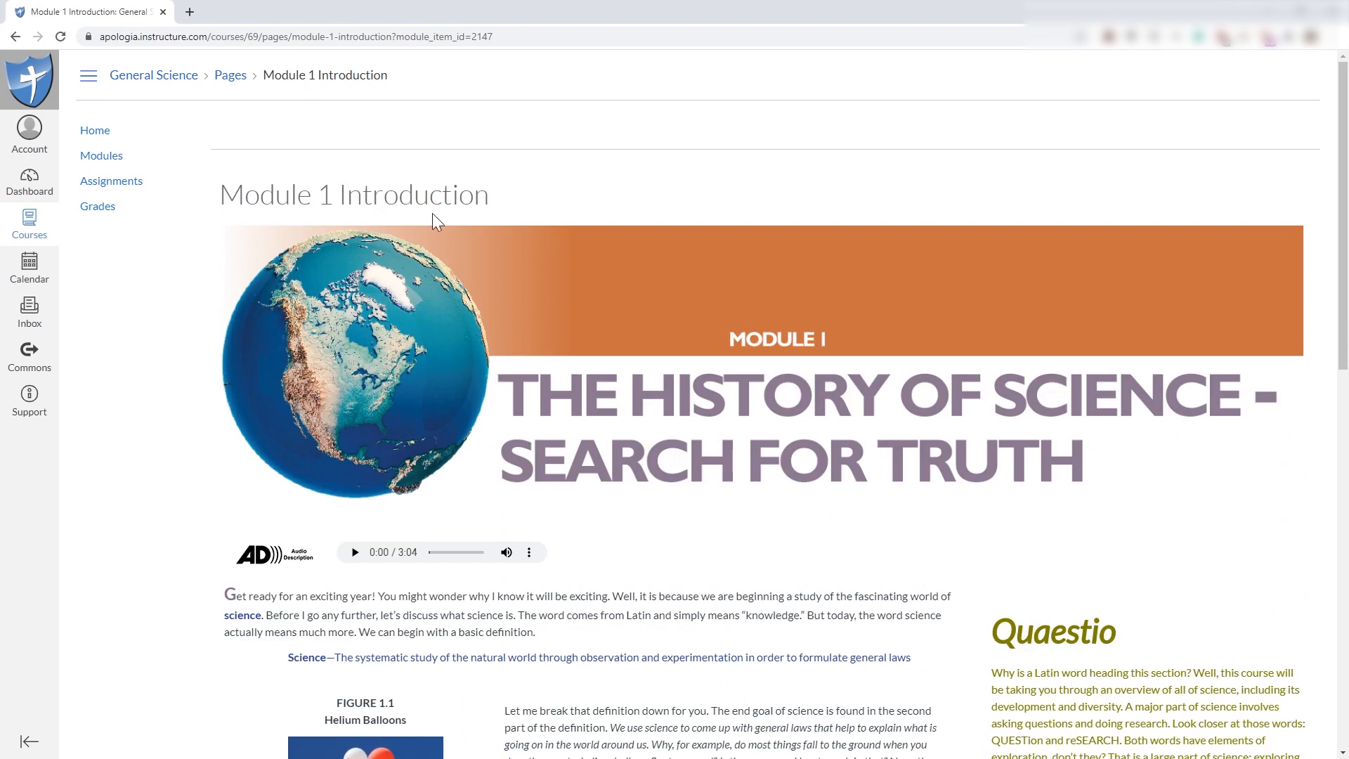
pyautogui.moveTo(649, 288)
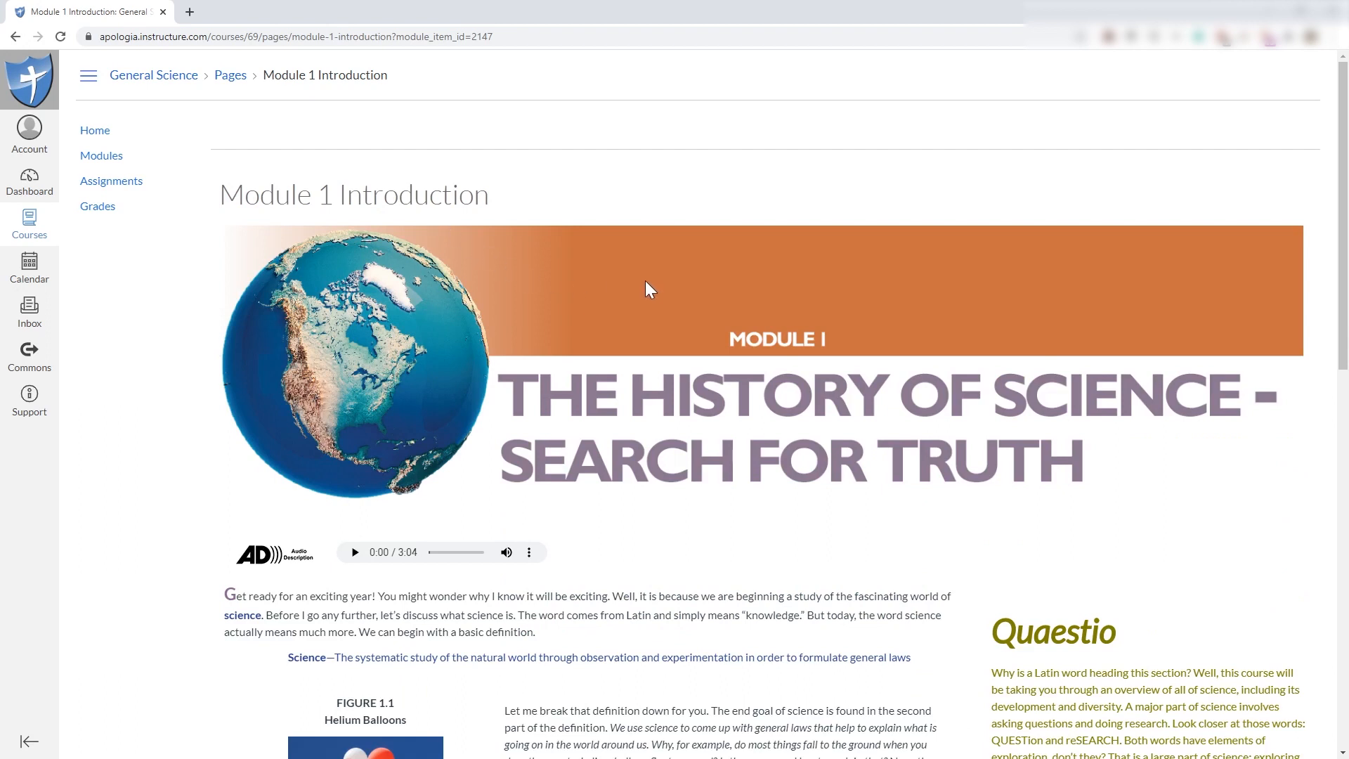
pyautogui.scroll(-3)
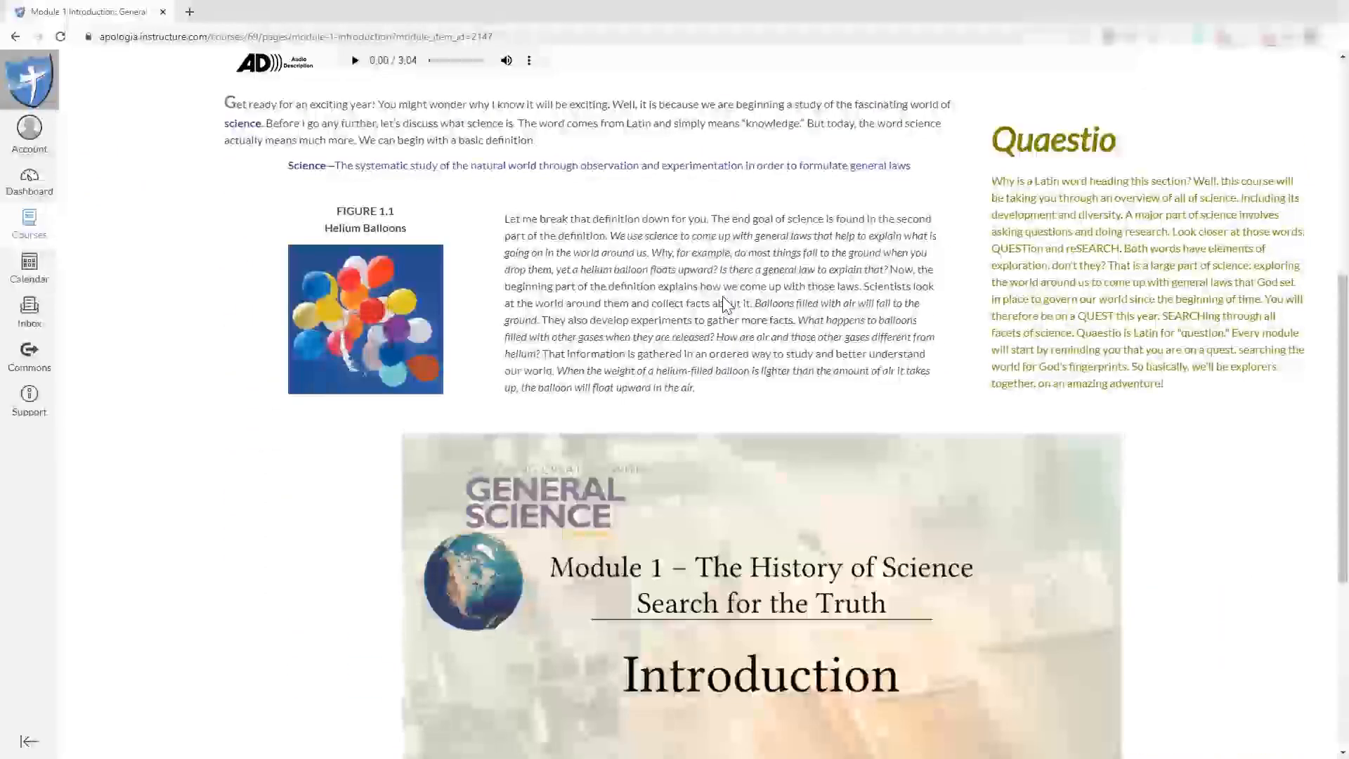
pyautogui.scroll(-3)
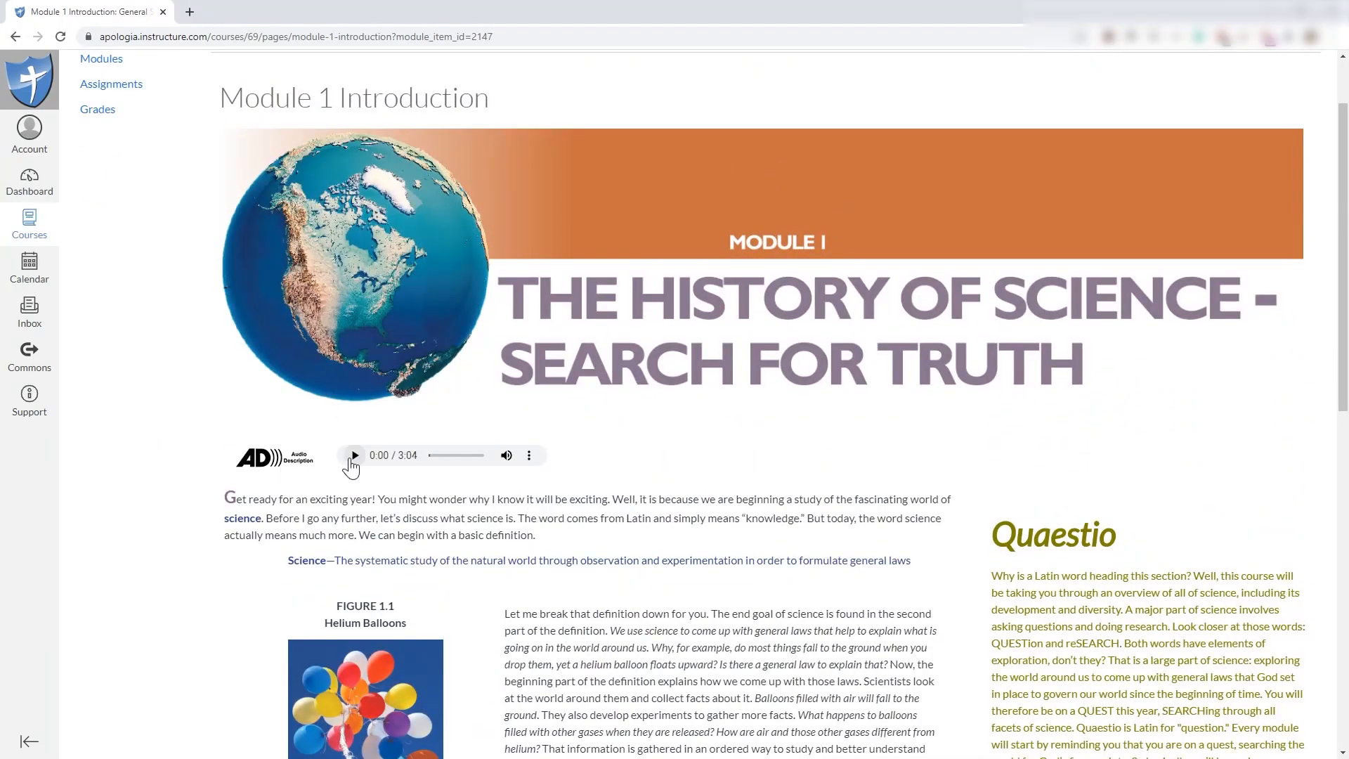
pyautogui.scroll(-3)
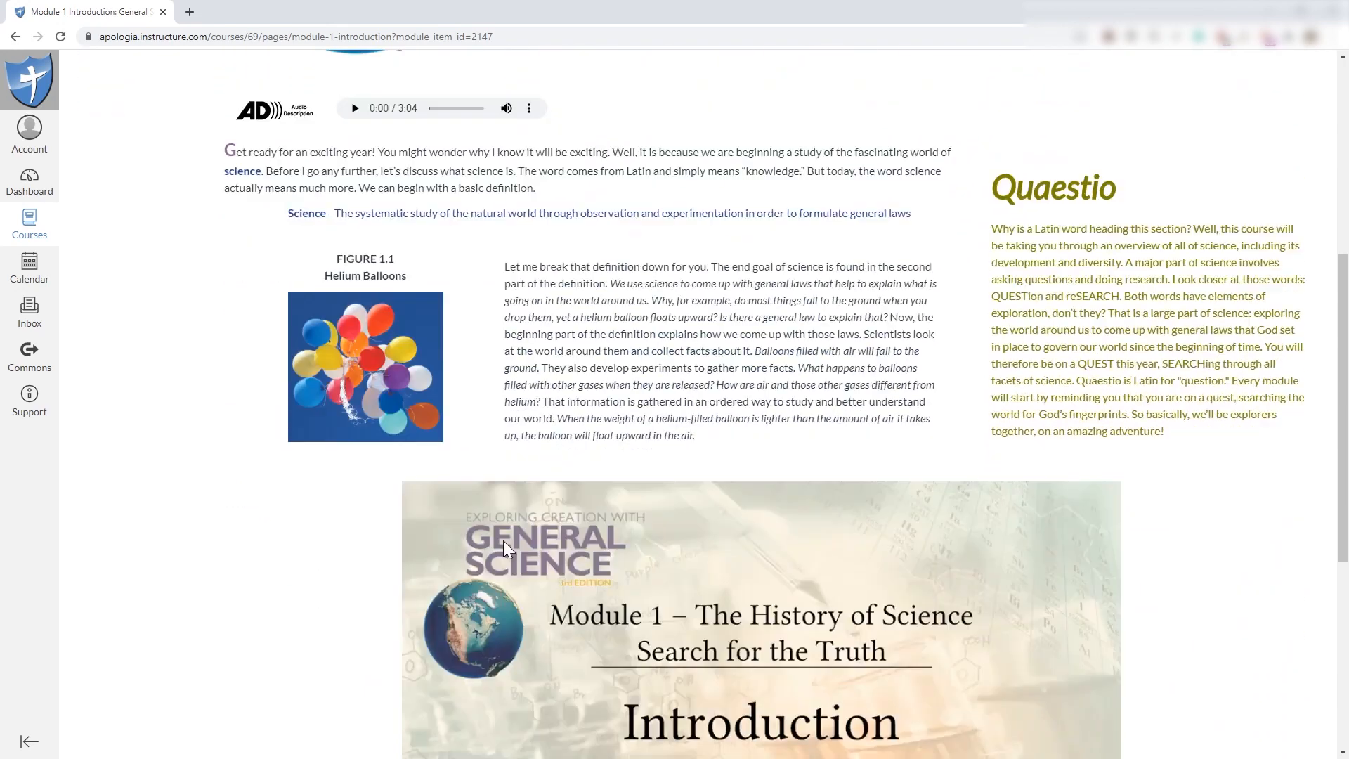
pyautogui.scroll(-3)
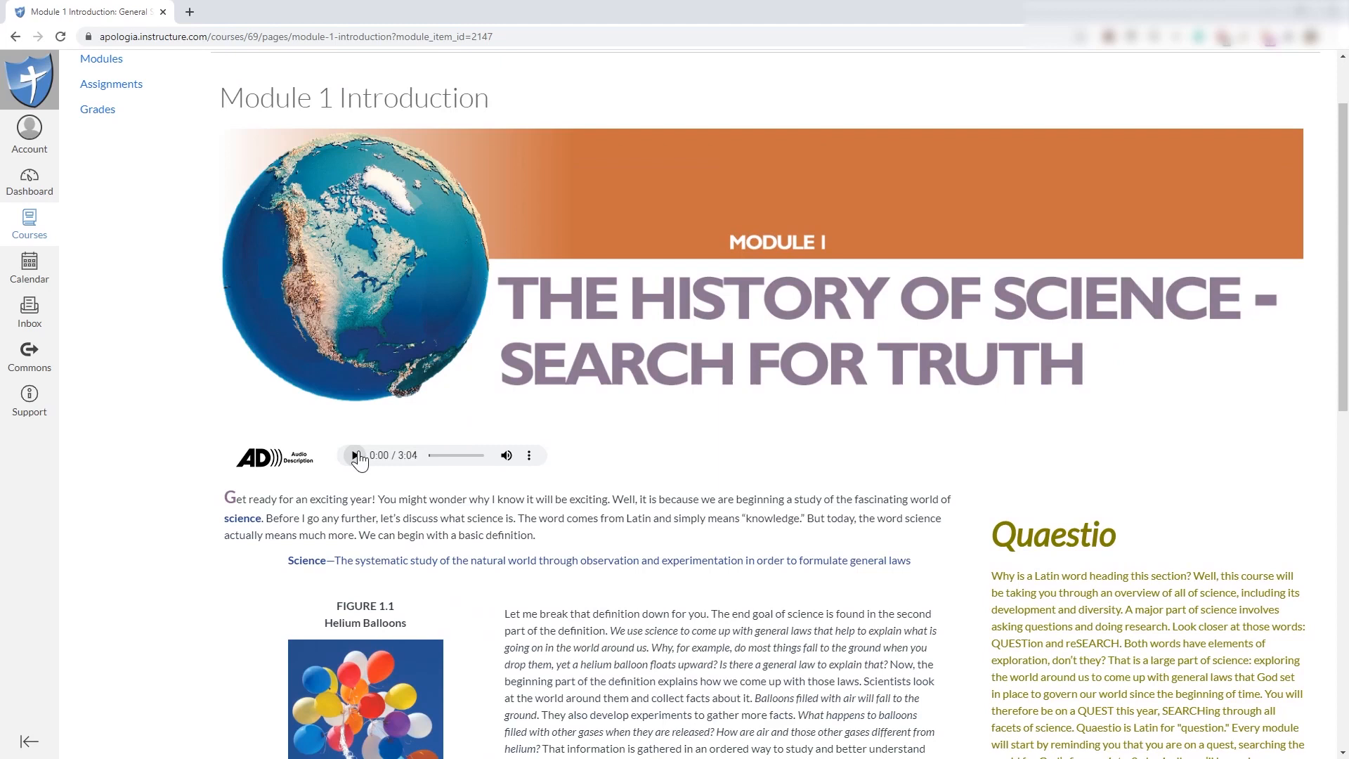
# - Start the audio narration, play the intro video and pause it on the Science definition slide
pyautogui.click(354, 455)
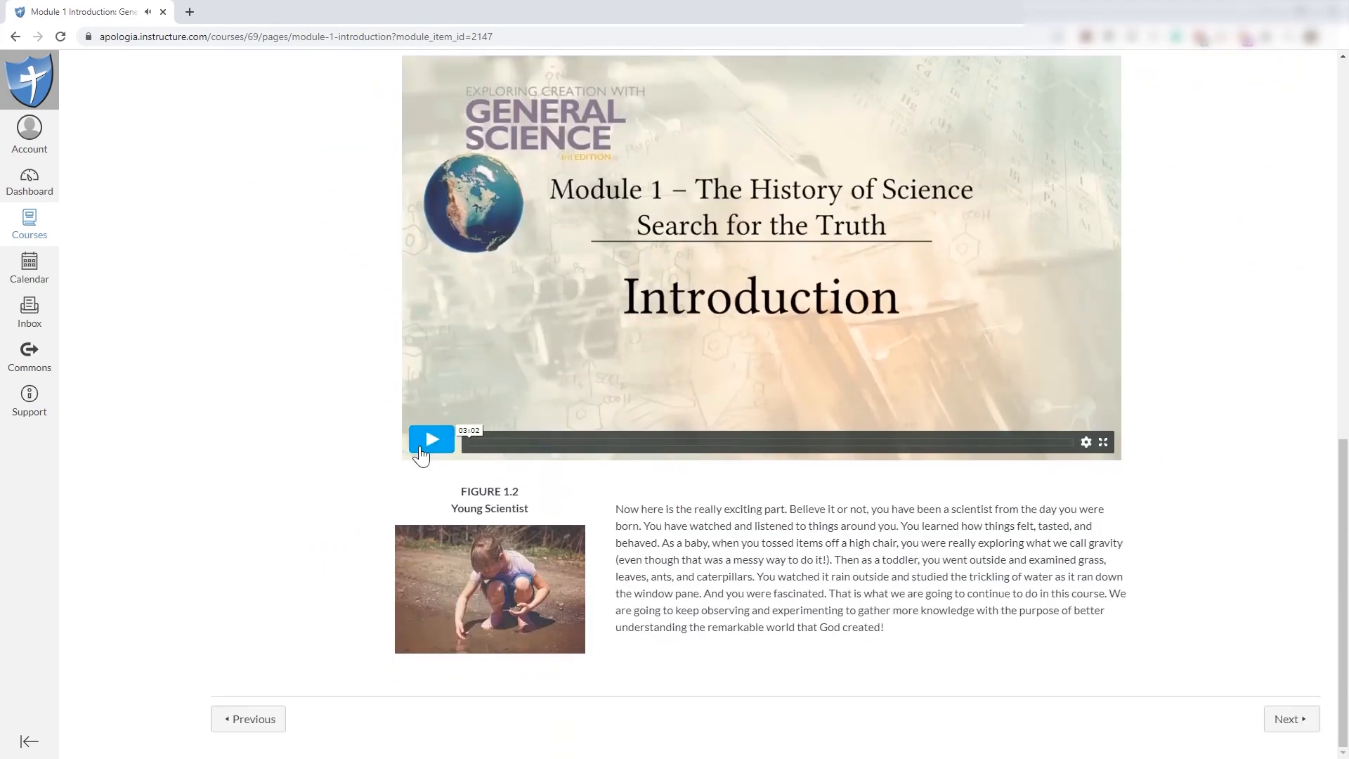
pyautogui.click(431, 439)
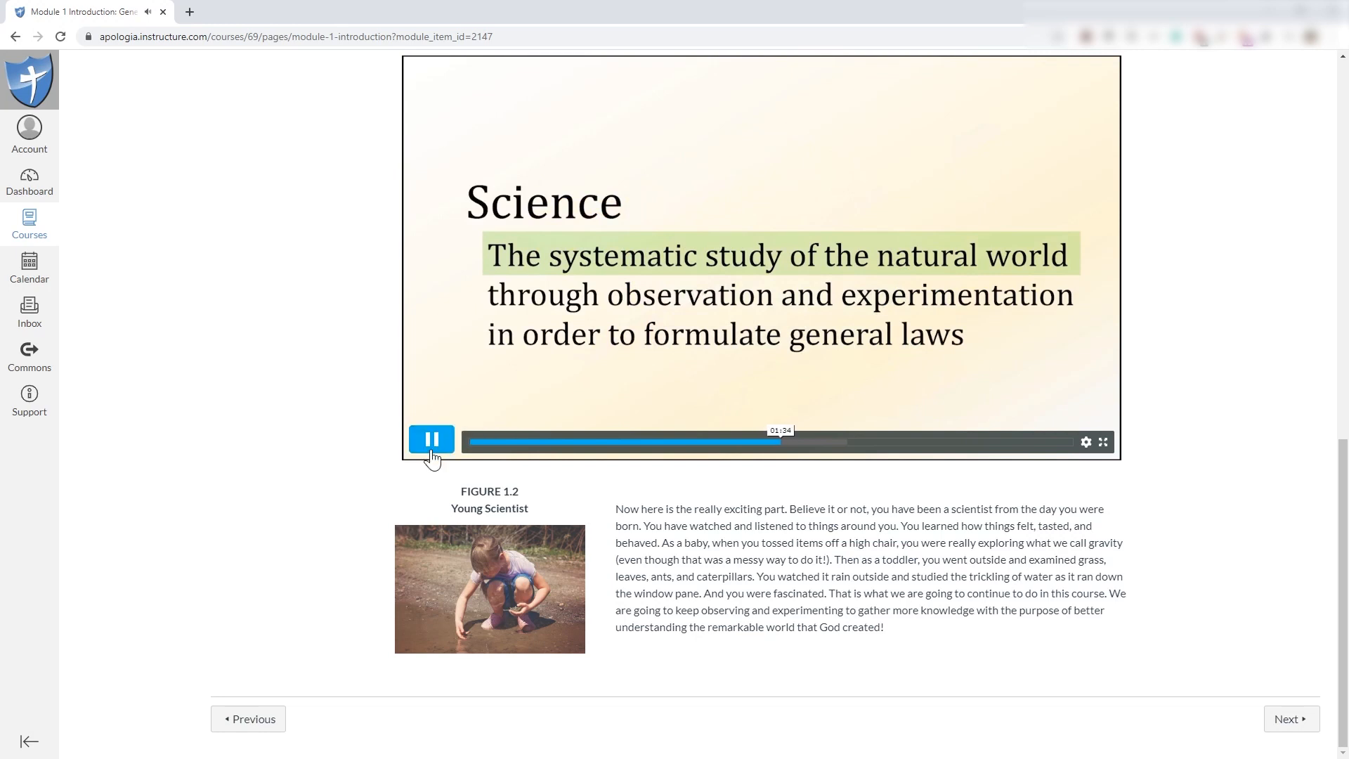
pyautogui.click(430, 439)
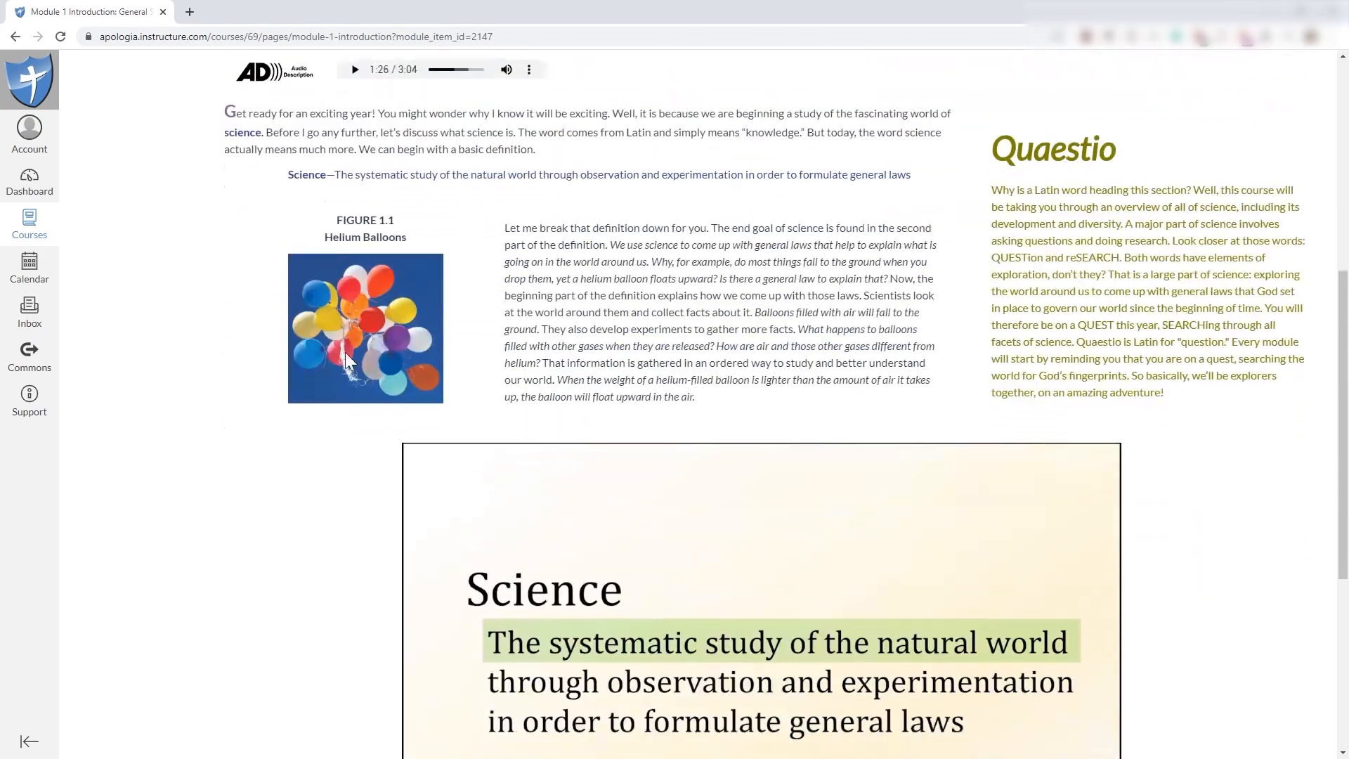
pyautogui.scroll(-3)
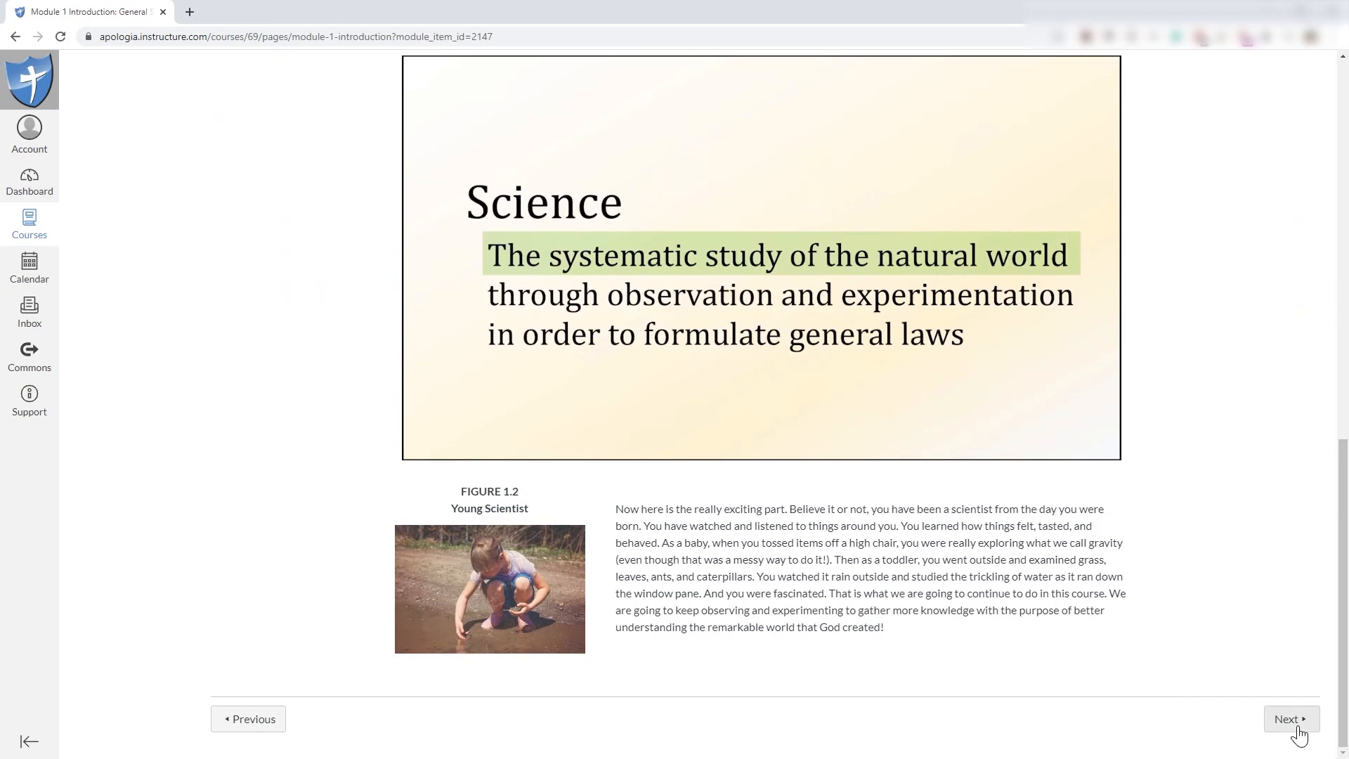
pyautogui.moveTo(1290, 718)
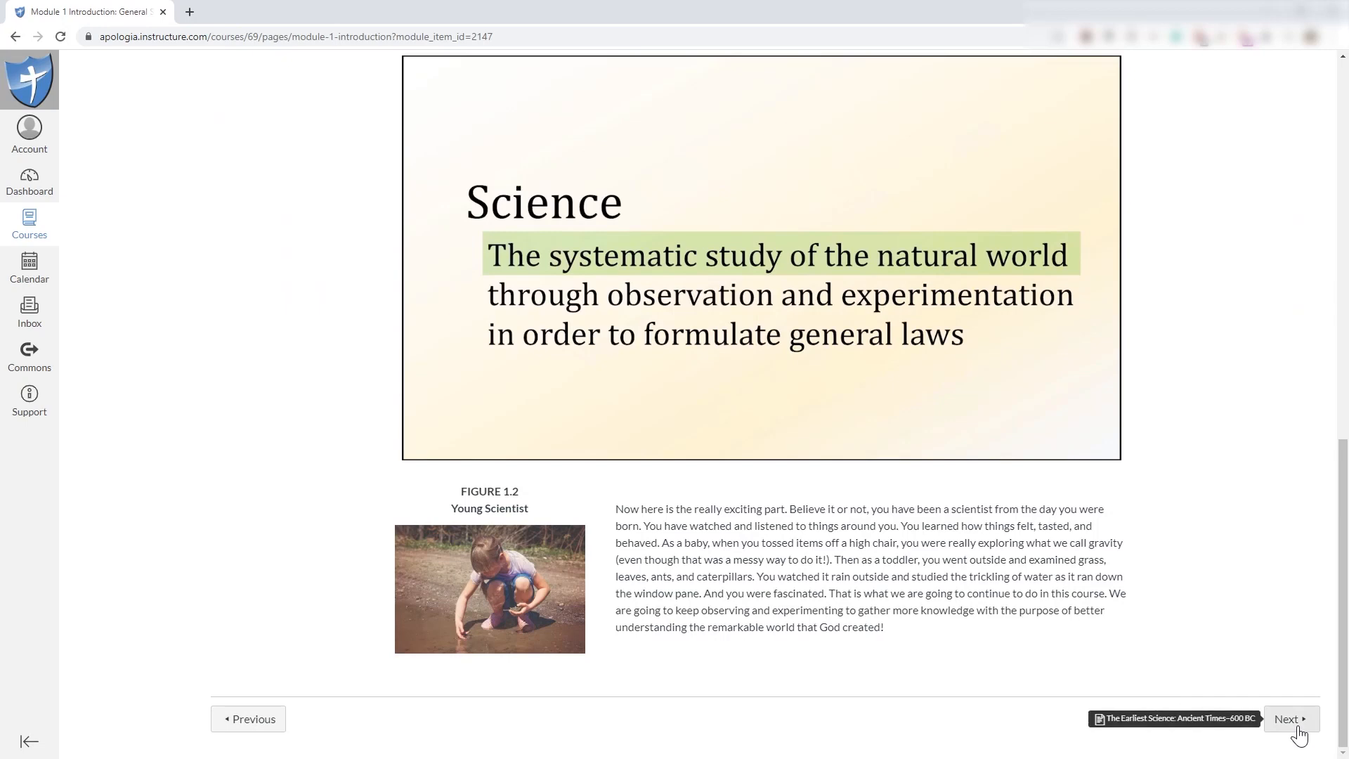
# - Advance to The Earliest Science: Ancient Times–600 BC page and read through it
pyautogui.click(1290, 718)
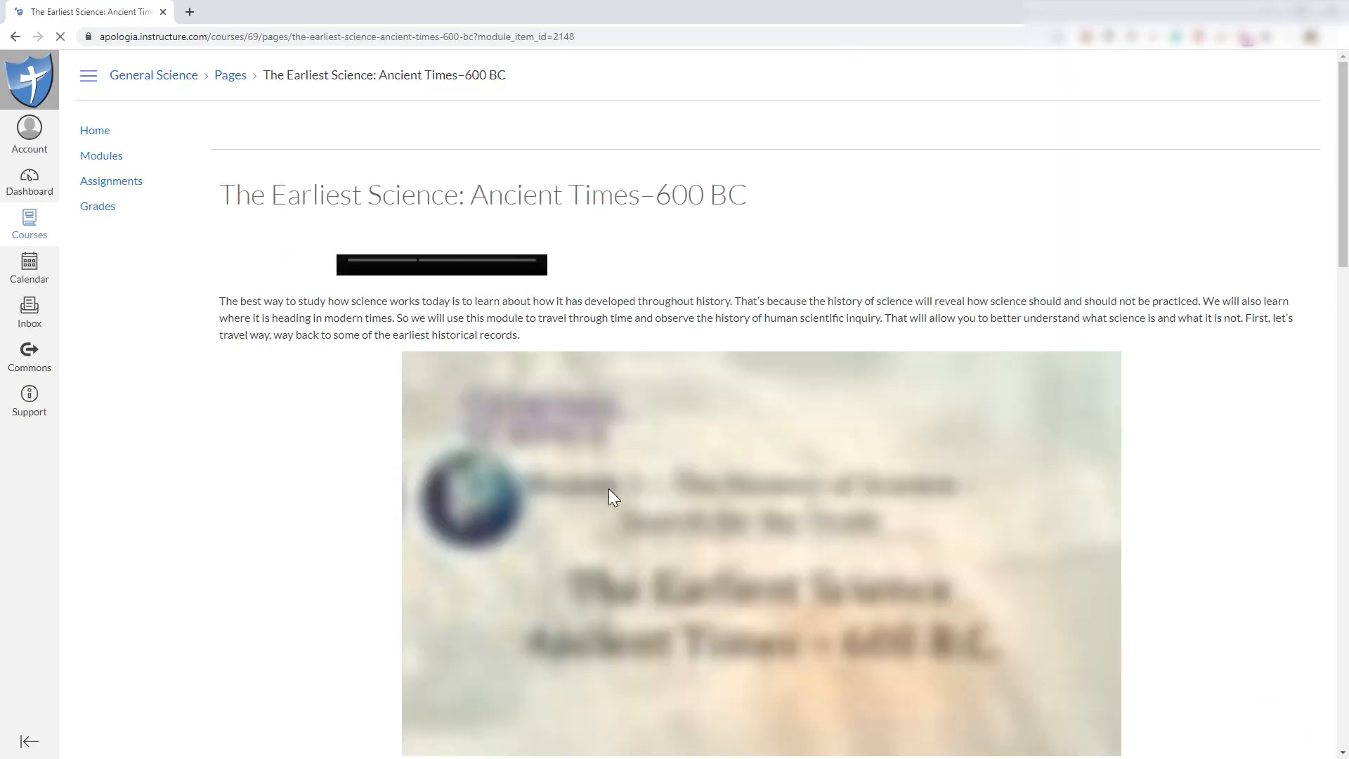
pyautogui.scroll(-3)
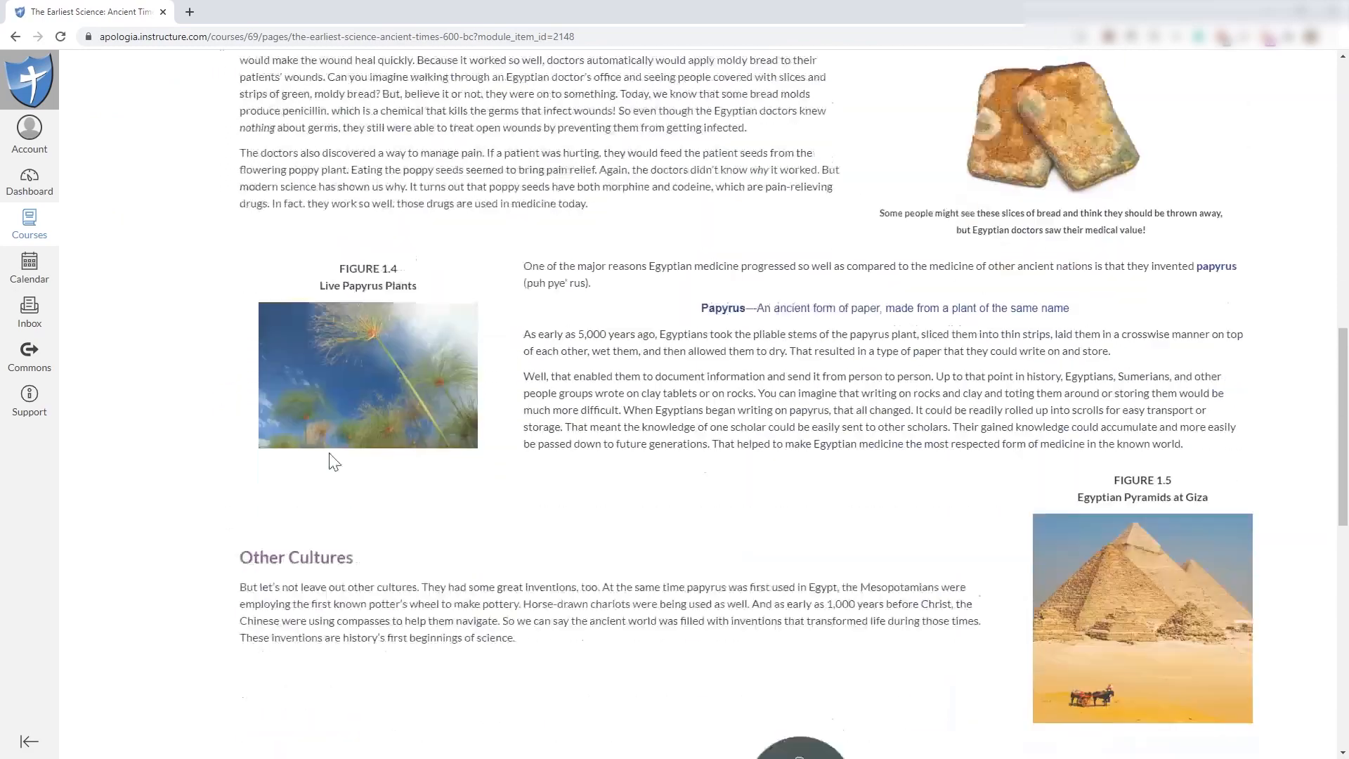
pyautogui.scroll(-3)
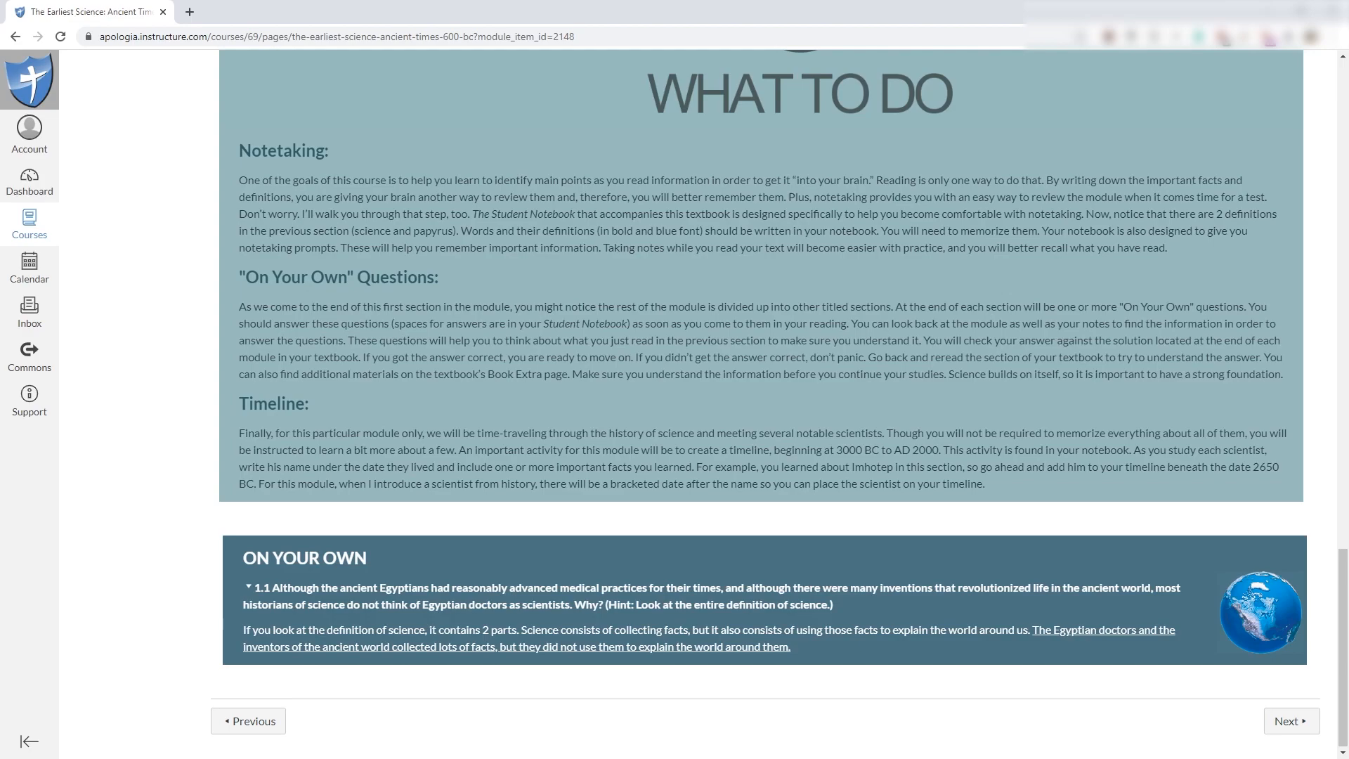
pyautogui.scroll(3)
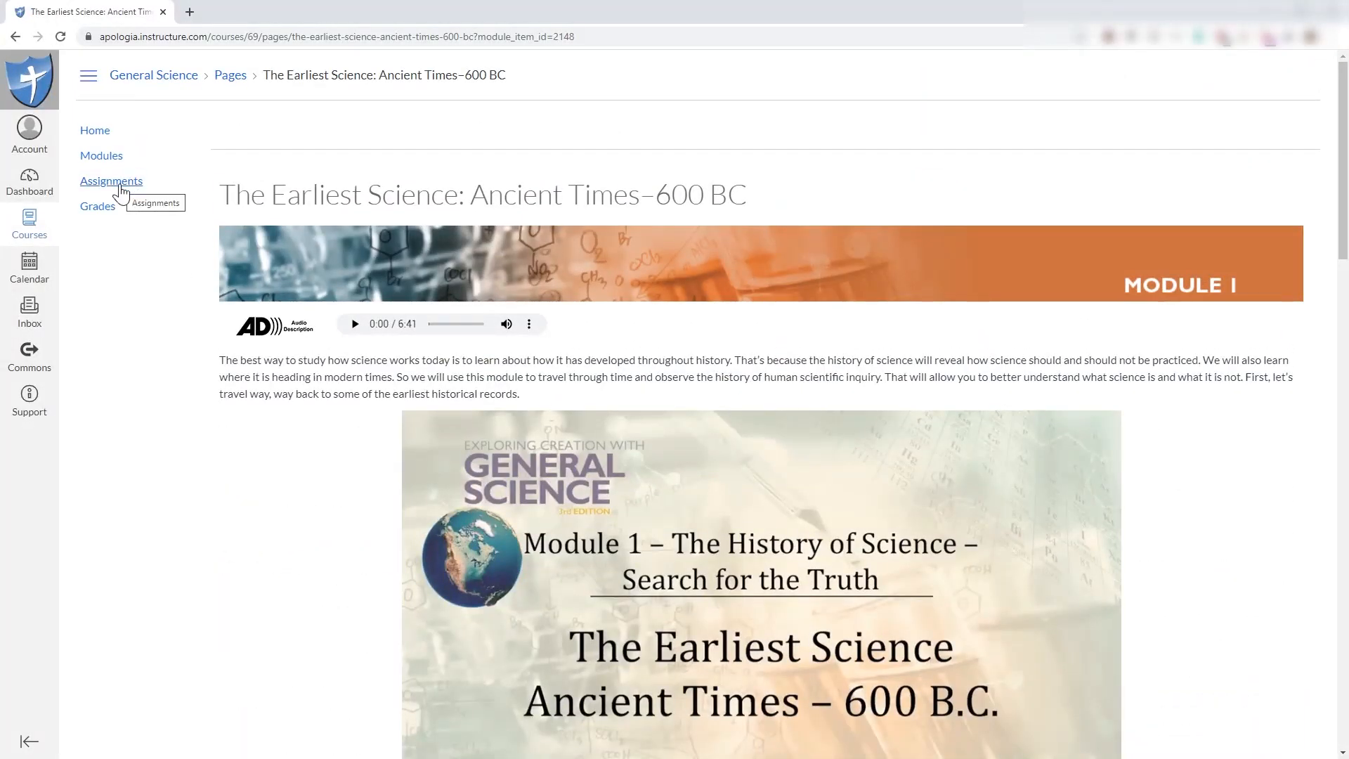
# - Bring up the Assignments page listing the undated Module 1–12 exams
pyautogui.click(111, 181)
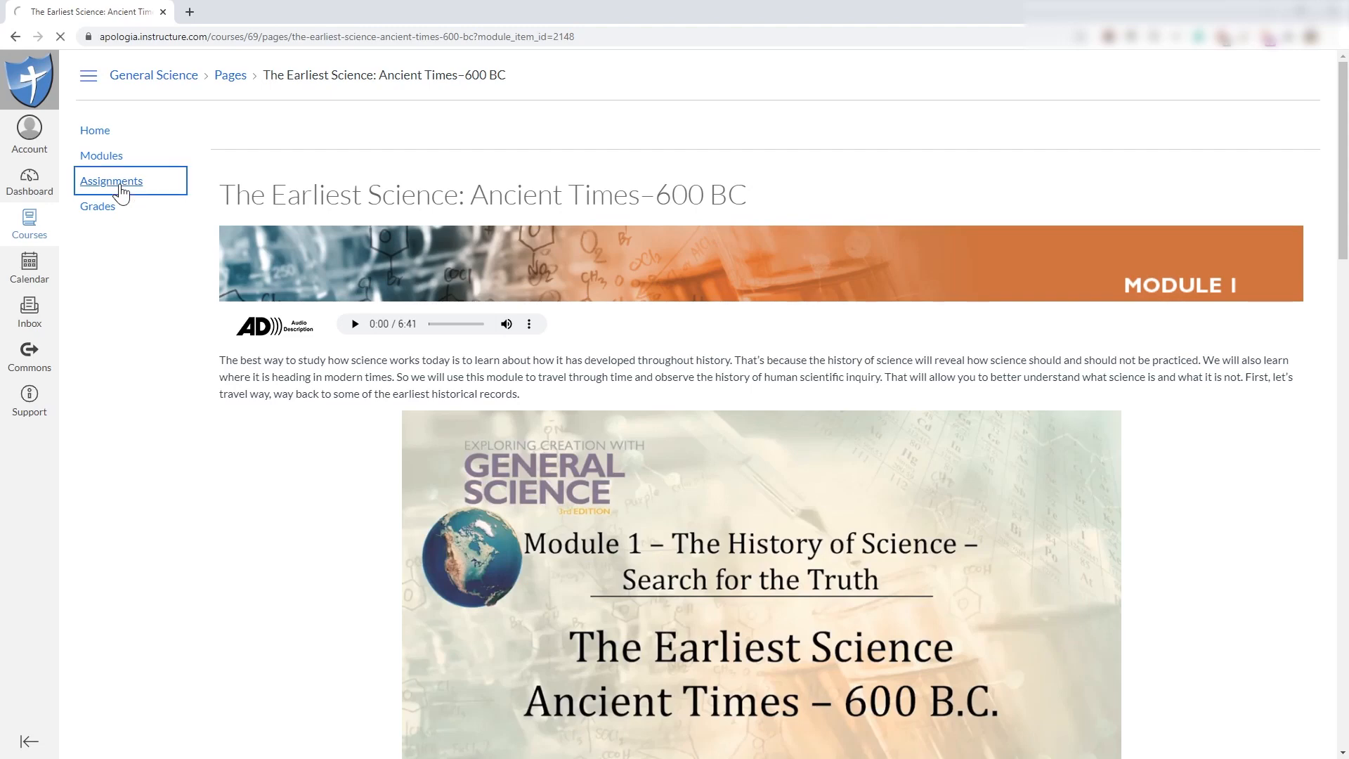
pyautogui.click(109, 181)
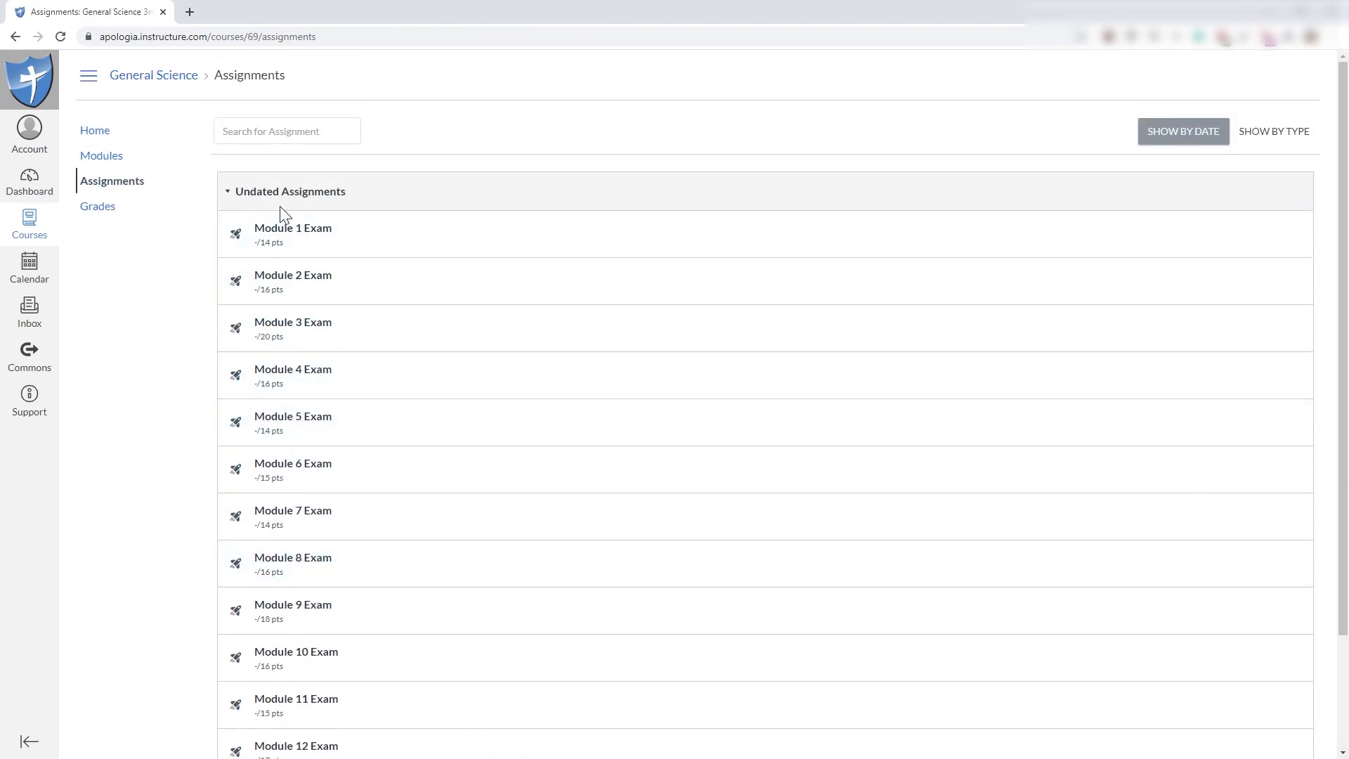
# - View the Module 1 Exam details: 14 points, 10 questions, unlimited attempts, no due date
pyautogui.click(292, 227)
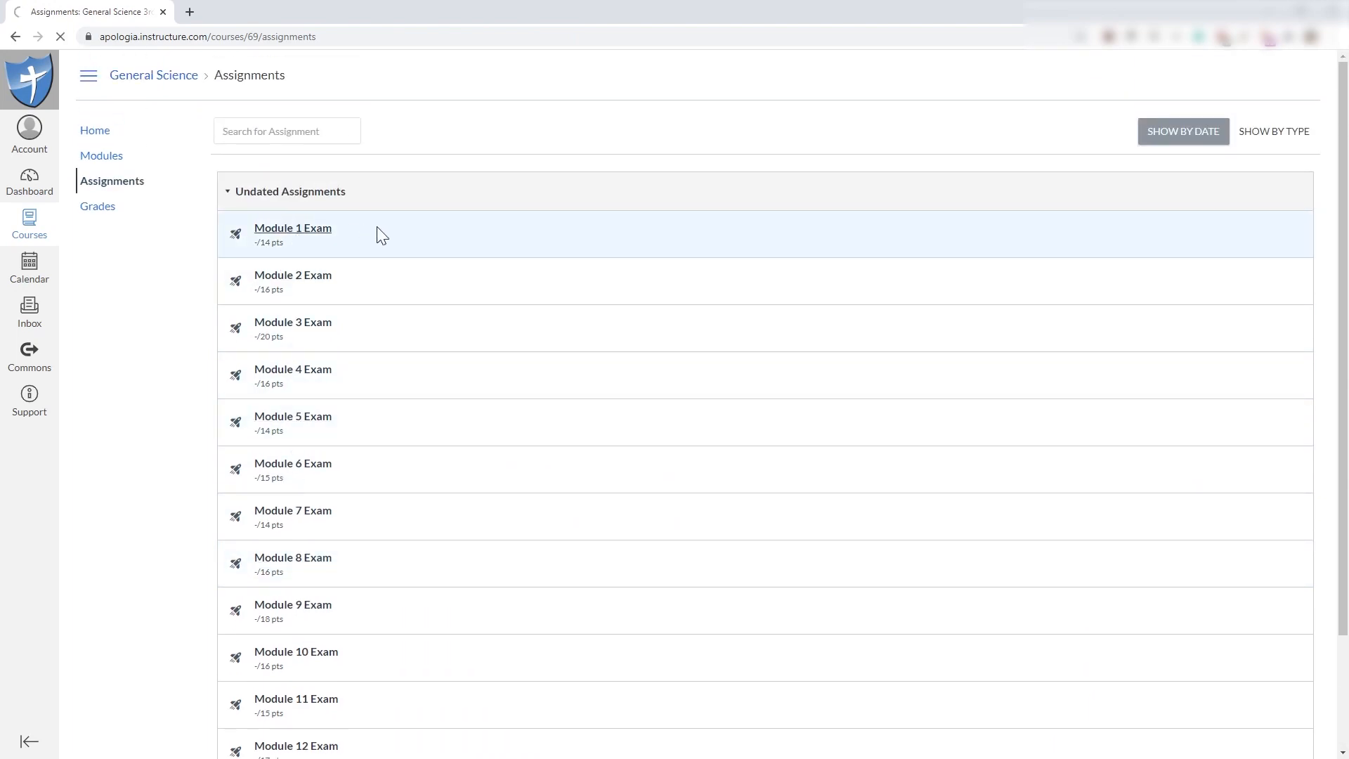
pyautogui.click(292, 228)
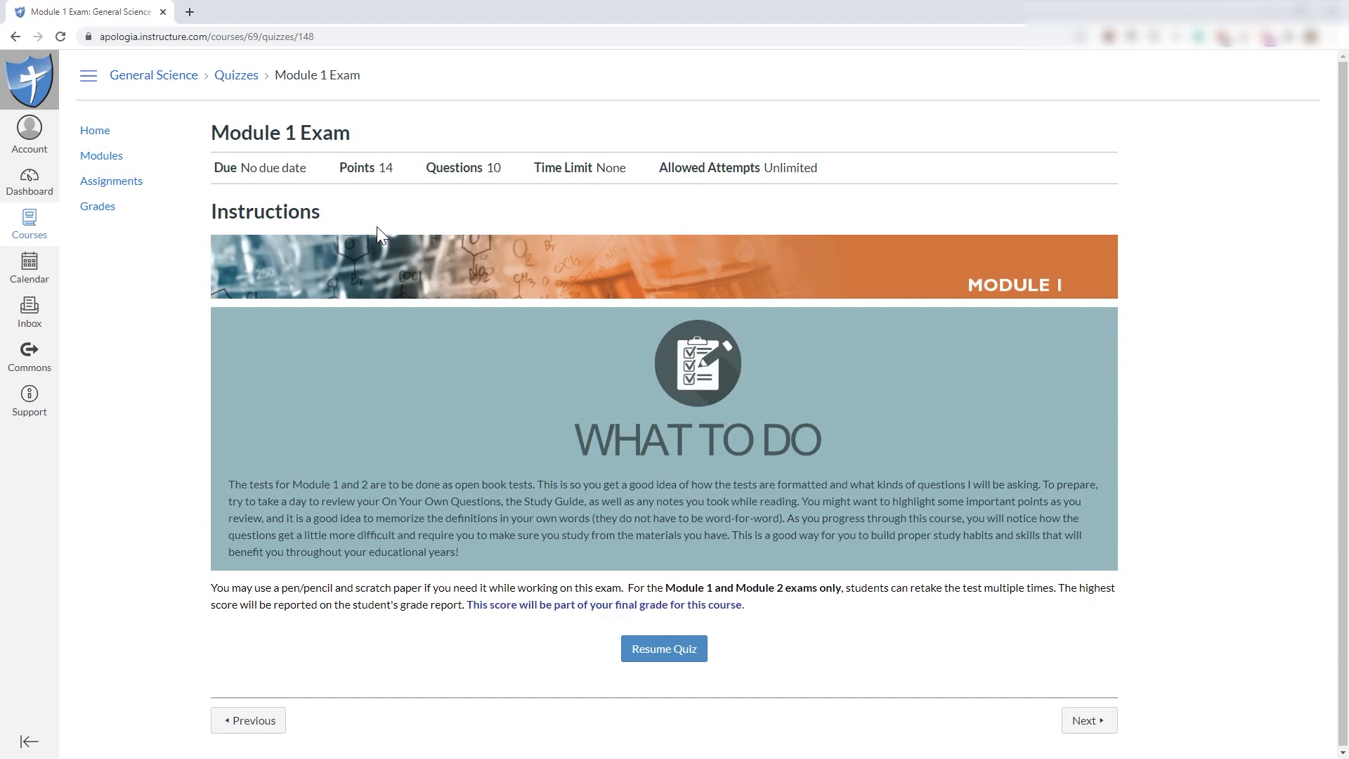
pyautogui.moveTo(402, 285)
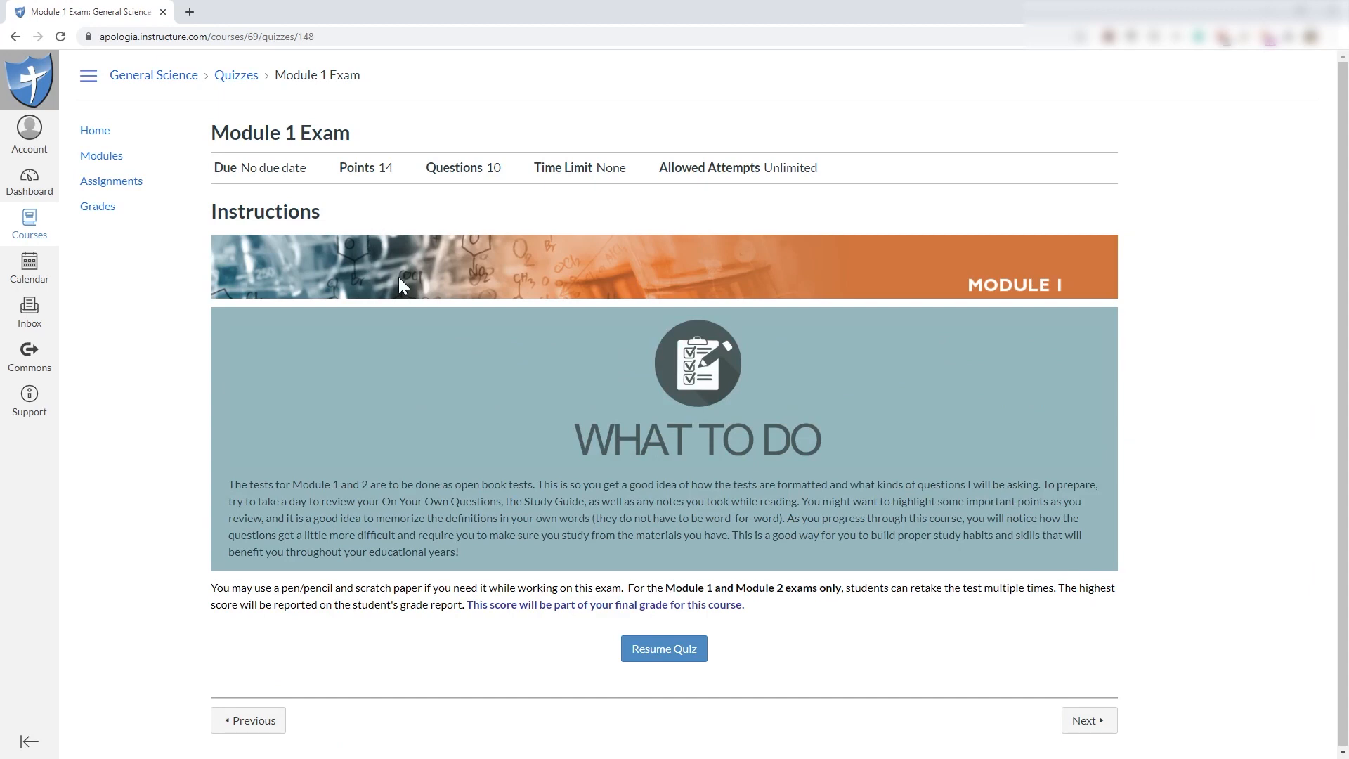
pyautogui.moveTo(336, 160)
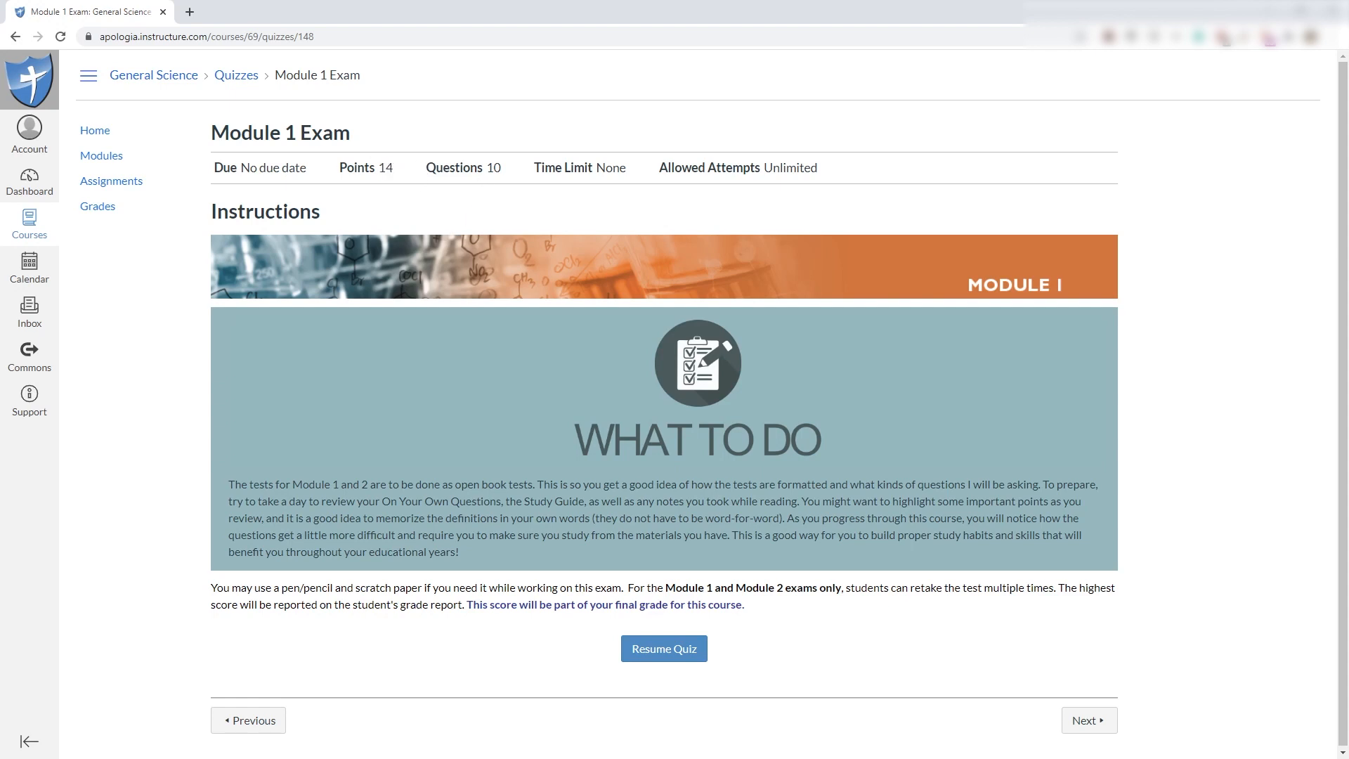
pyautogui.moveTo(261, 158)
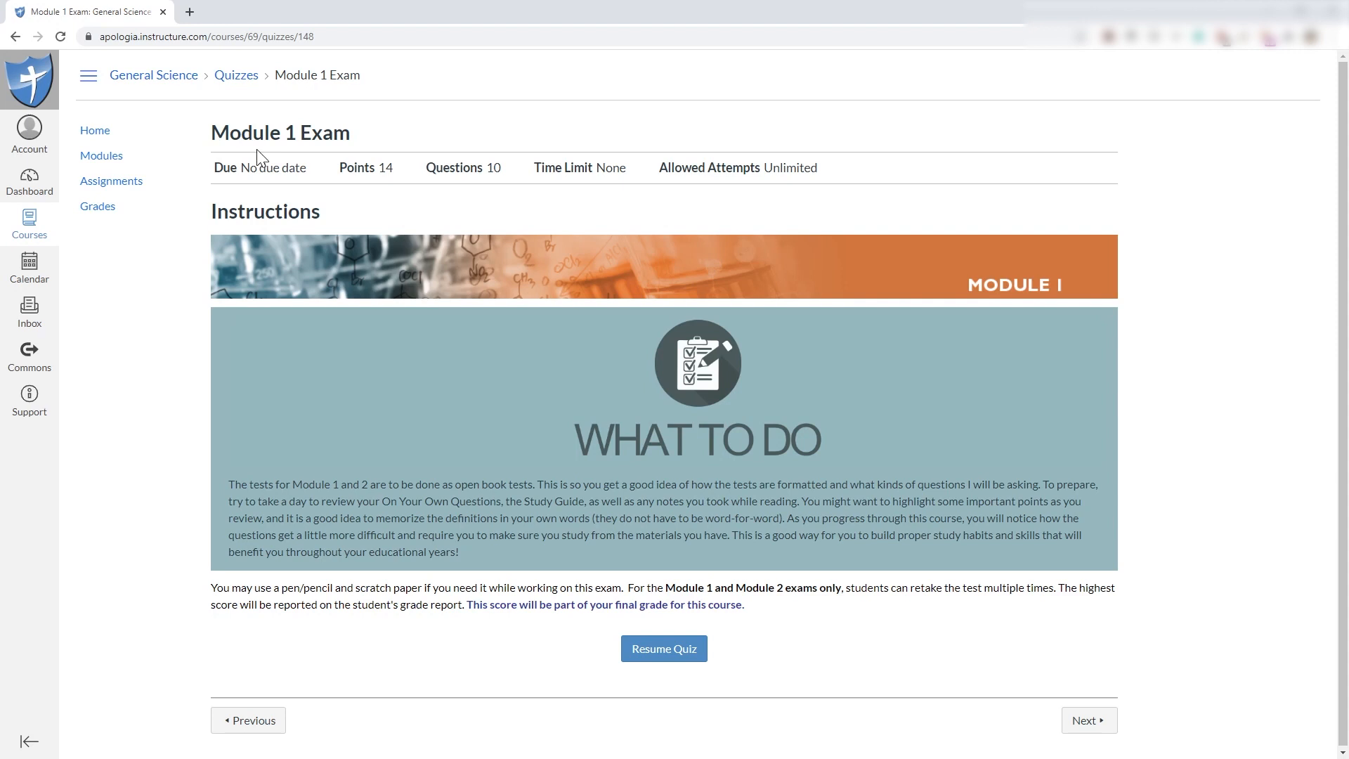
pyautogui.moveTo(560, 309)
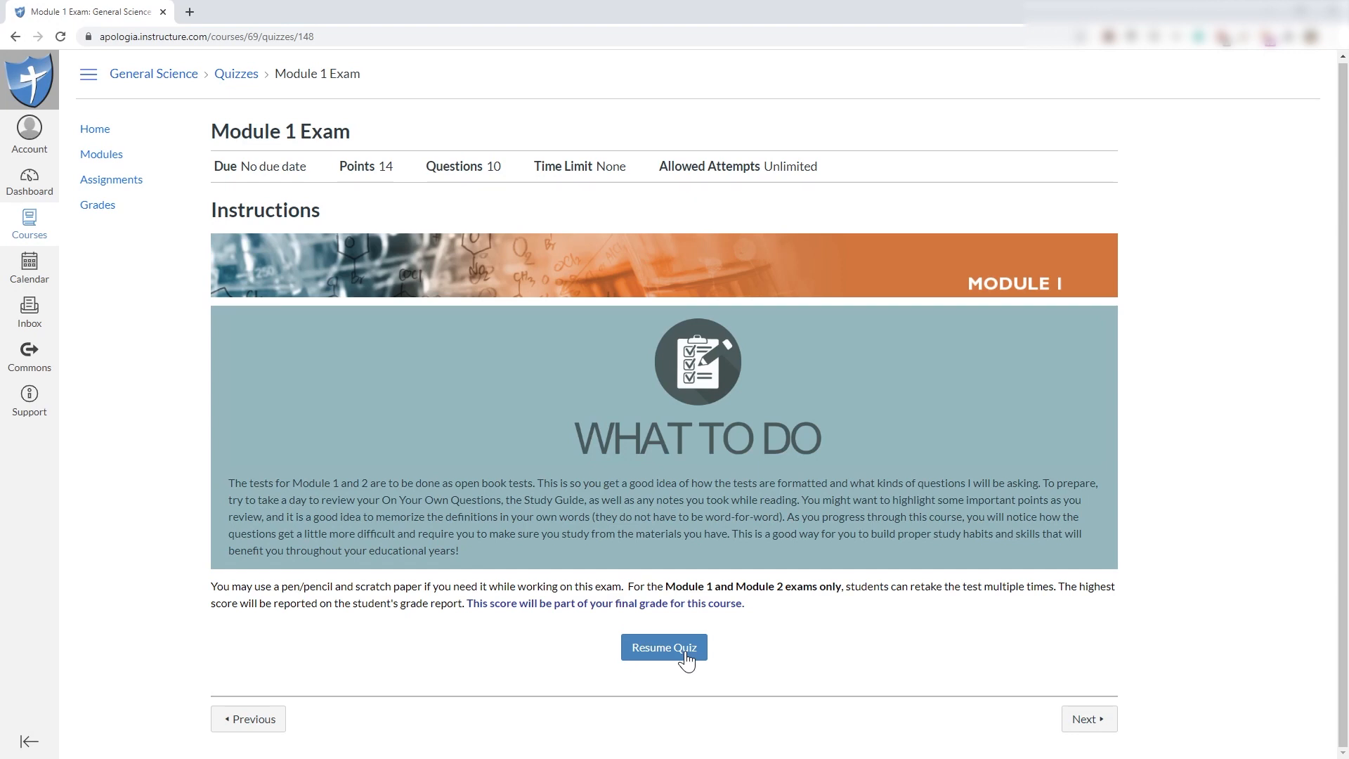
pyautogui.moveTo(86, 150)
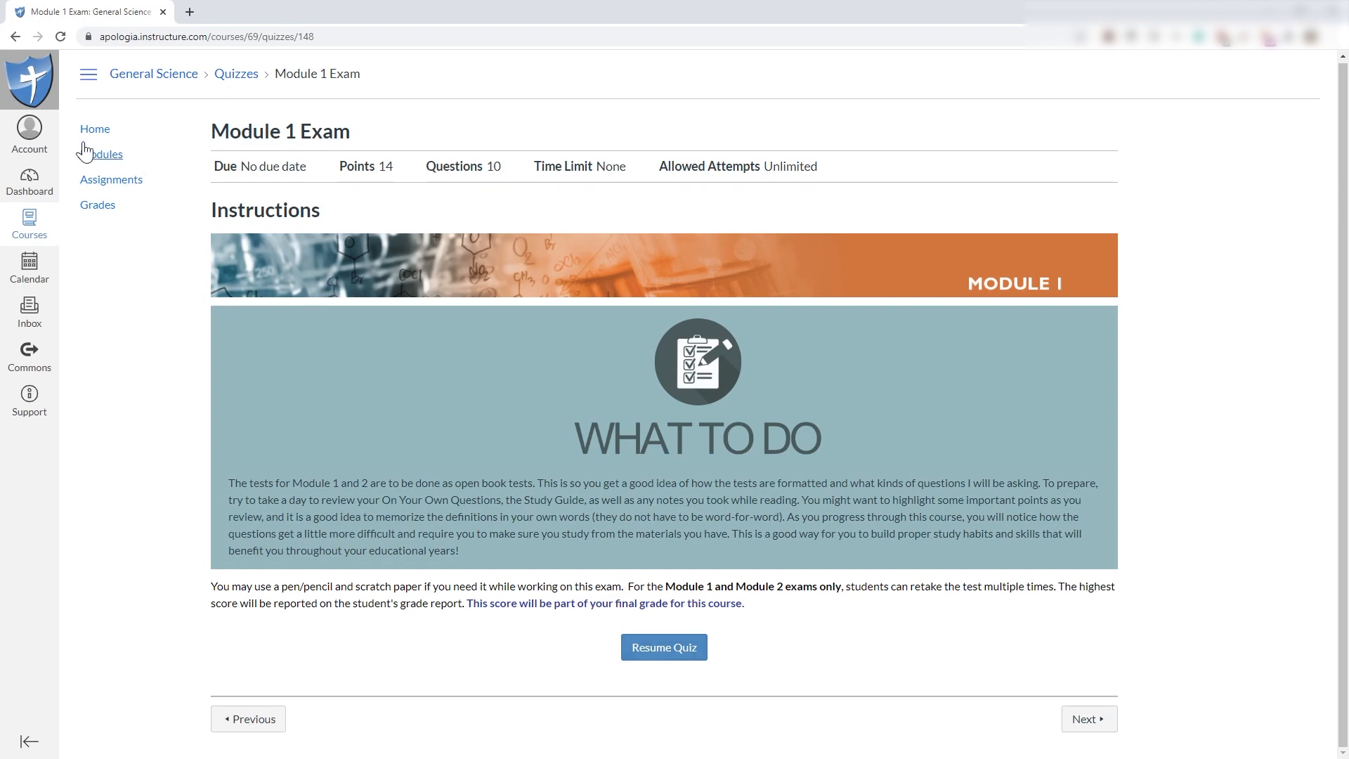
# - View the Grades table of Module 1–13 exams down to the N/A Total row
pyautogui.click(97, 204)
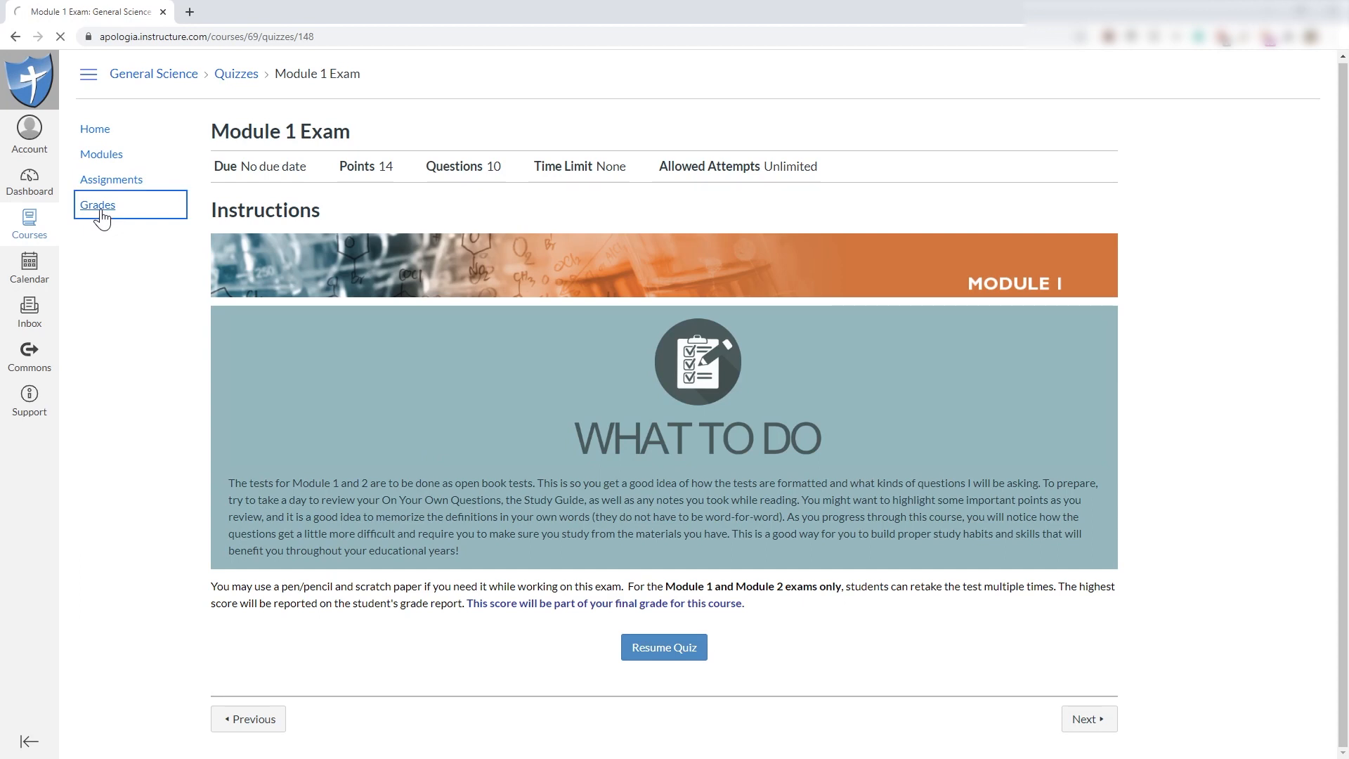
pyautogui.click(97, 205)
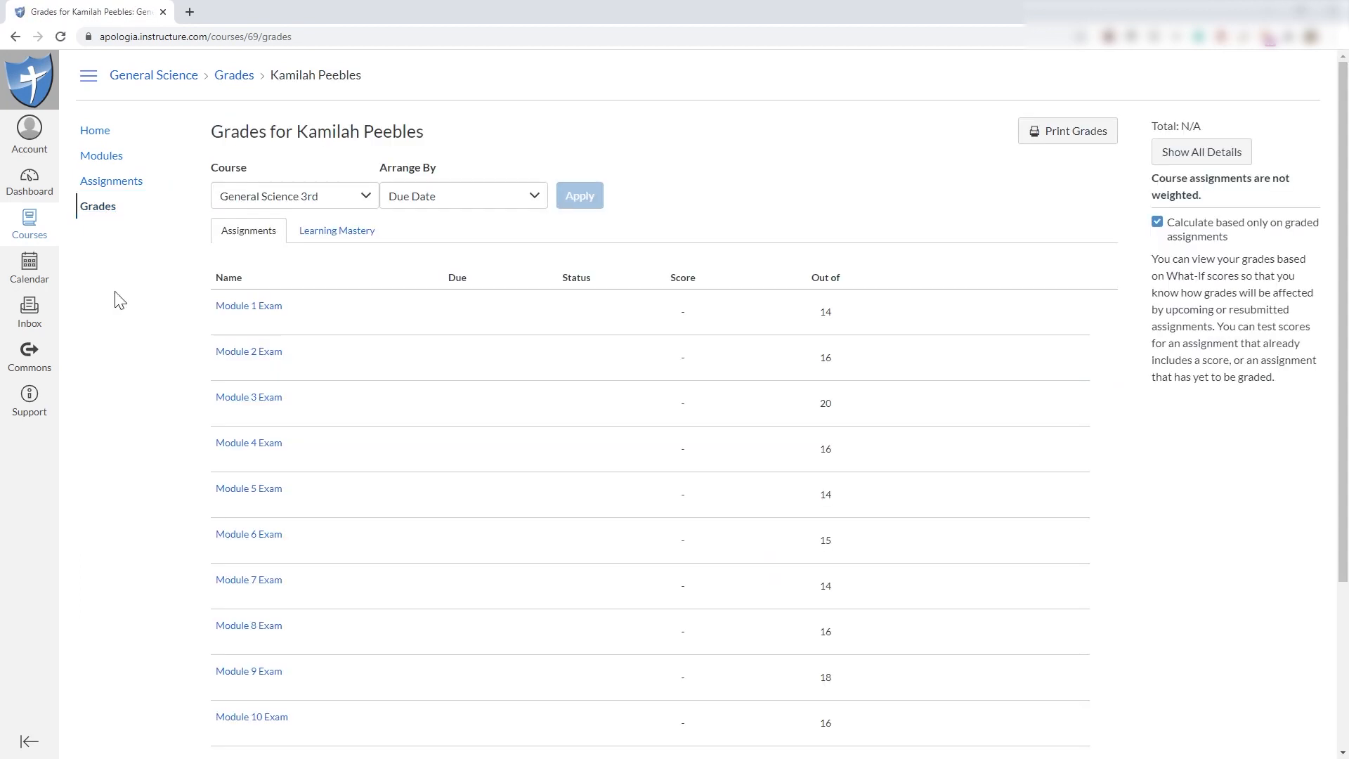
pyautogui.moveTo(344, 312)
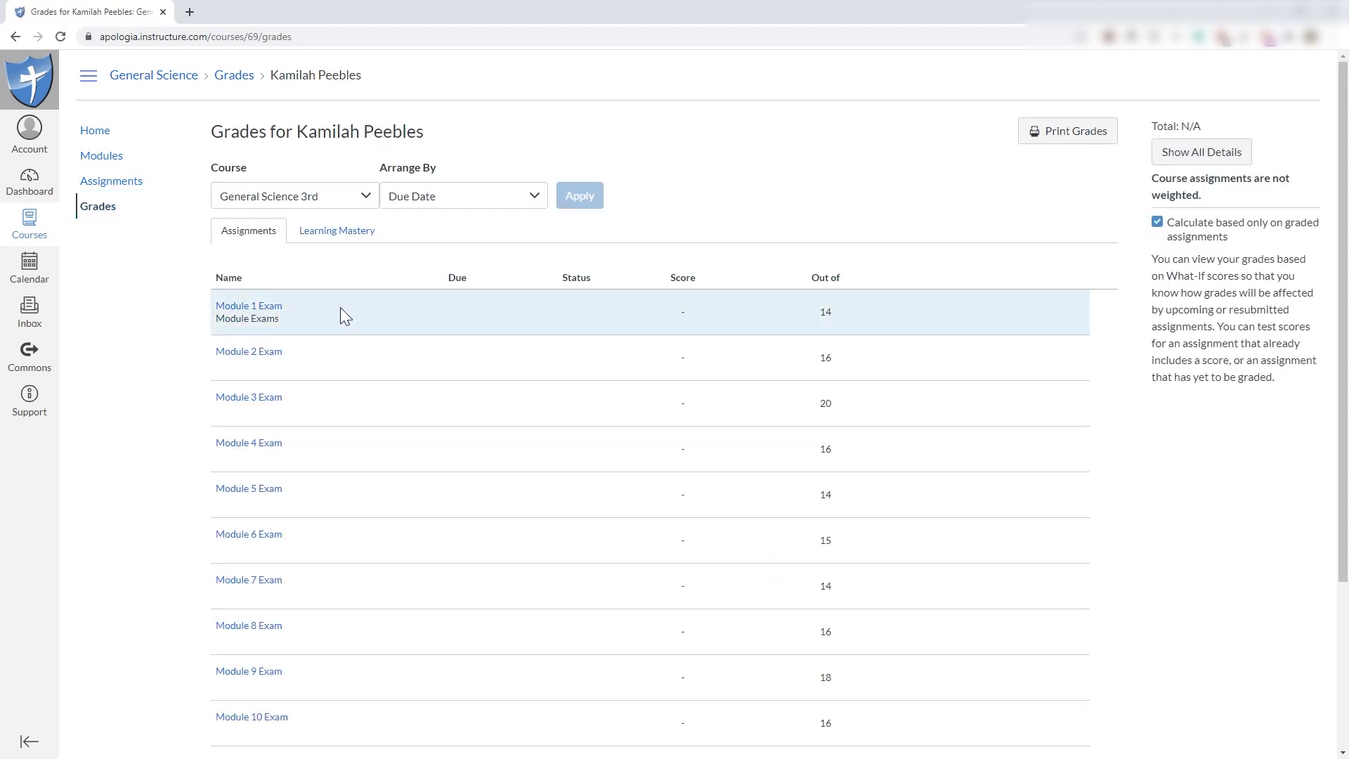
pyautogui.moveTo(609, 349)
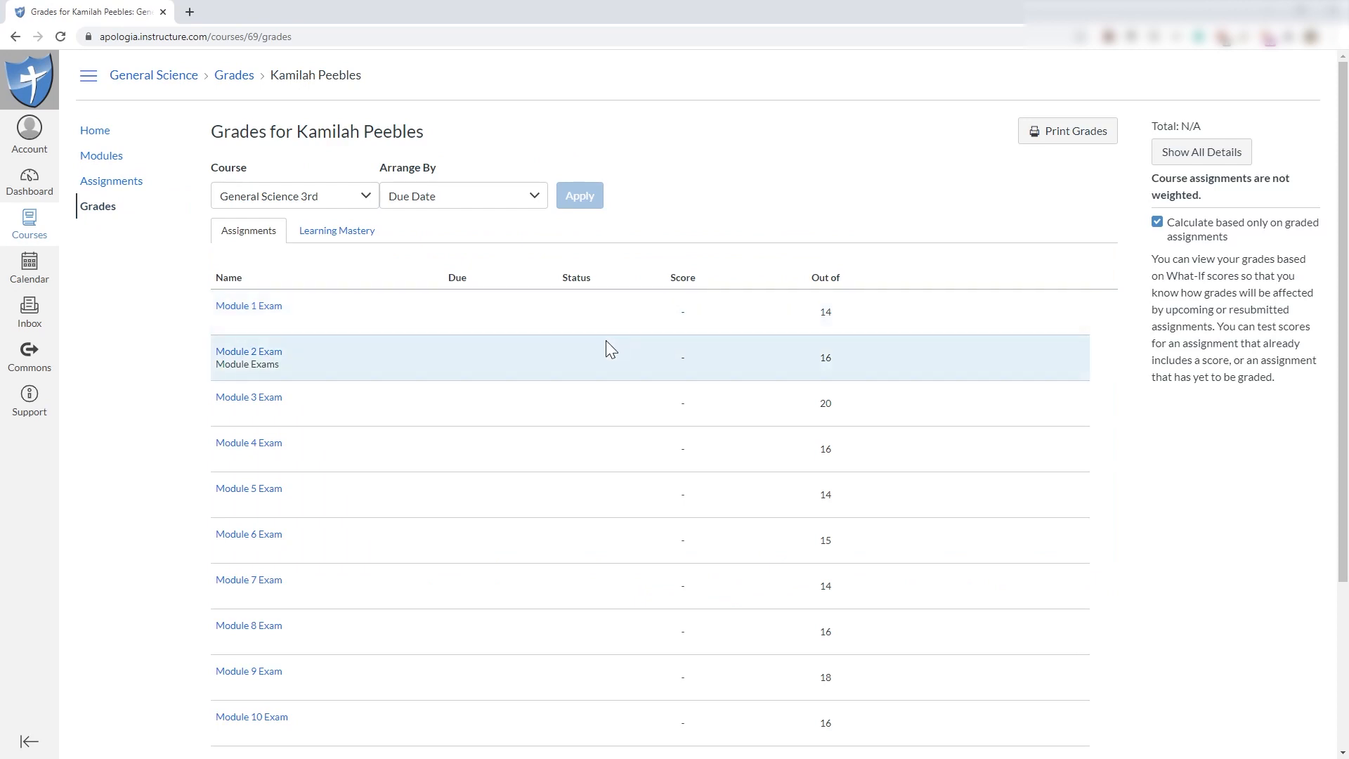
pyautogui.moveTo(1059, 212)
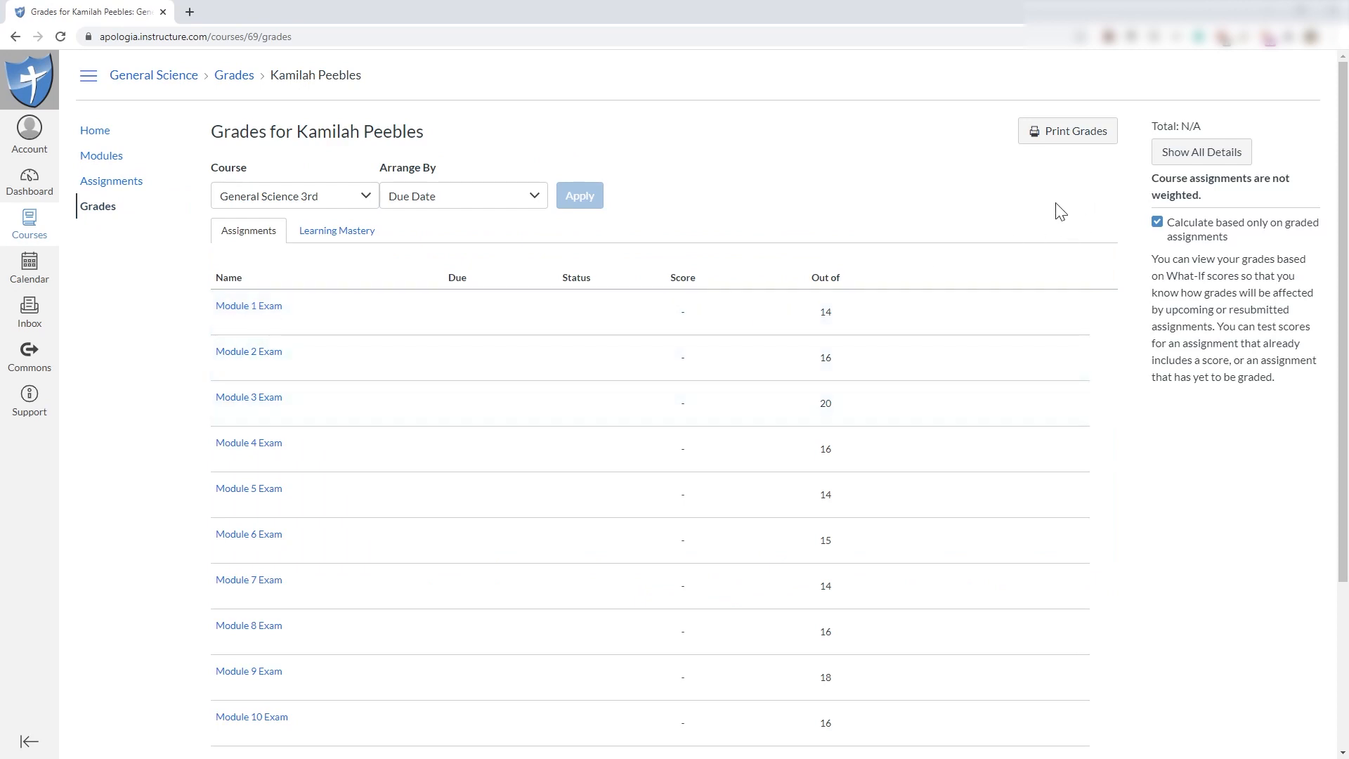
pyautogui.moveTo(740, 455)
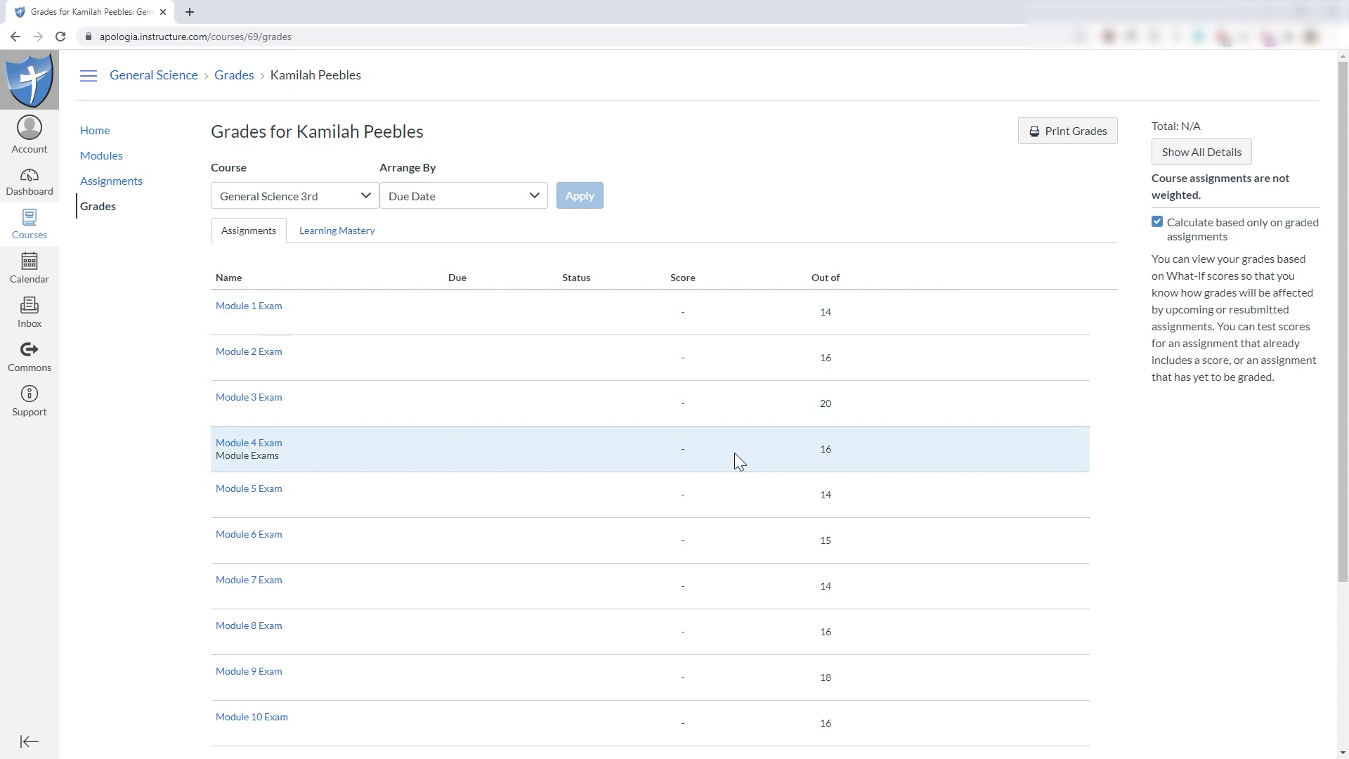
pyautogui.scroll(-3)
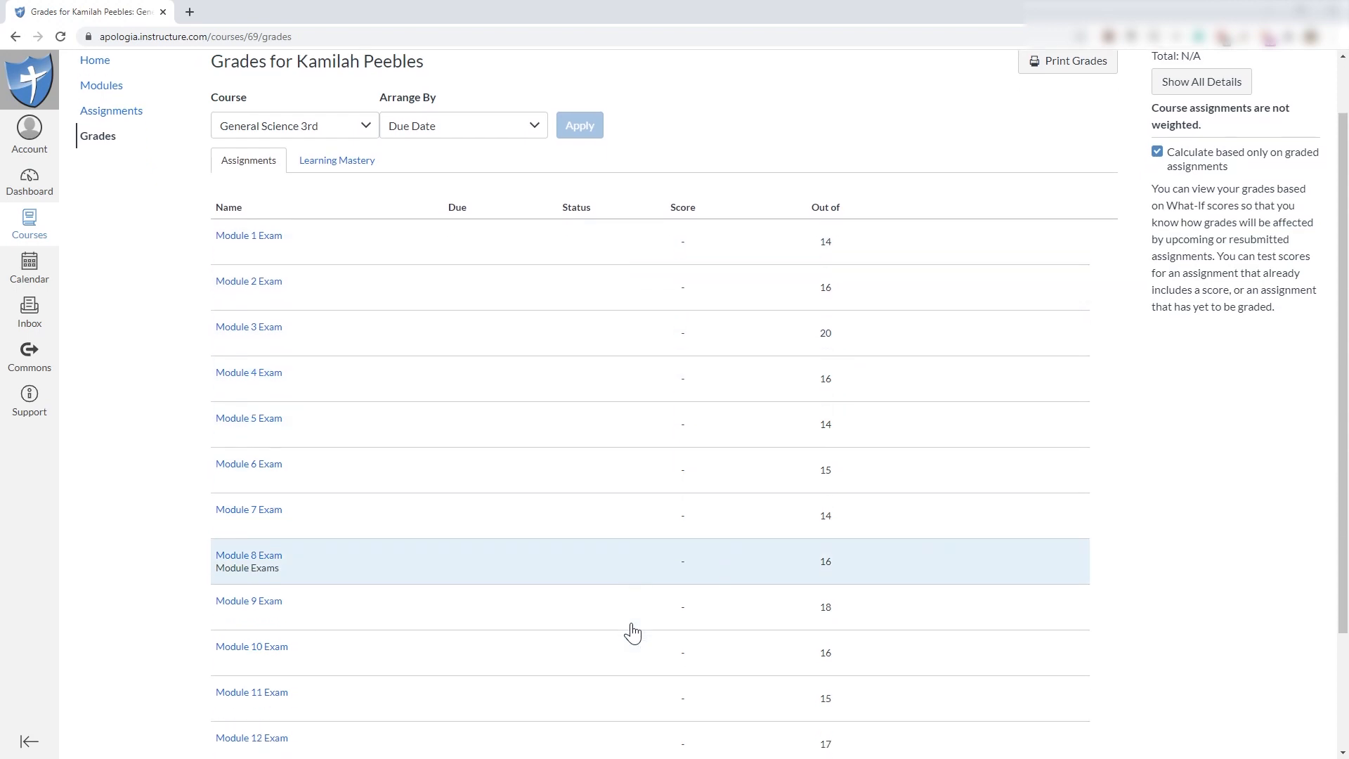
pyautogui.scroll(-3)
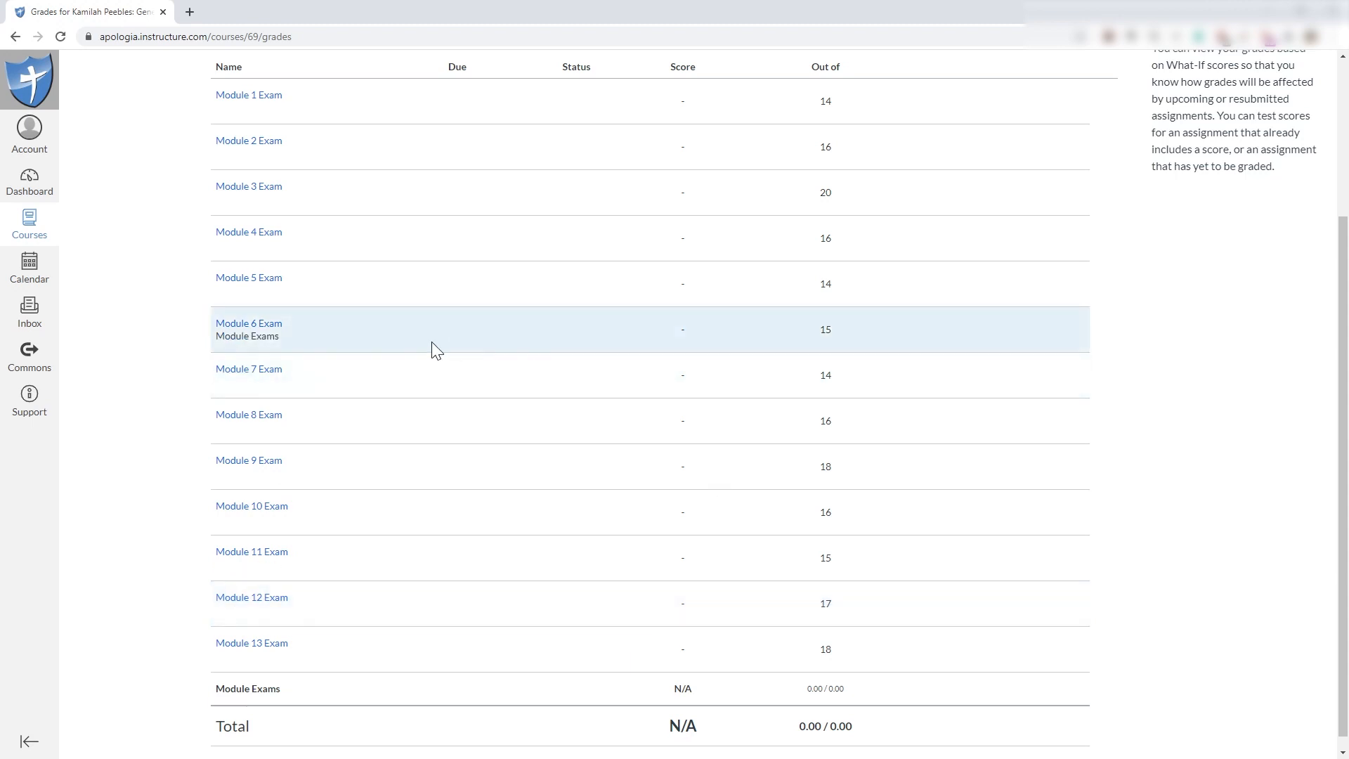
pyautogui.moveTo(422, 352)
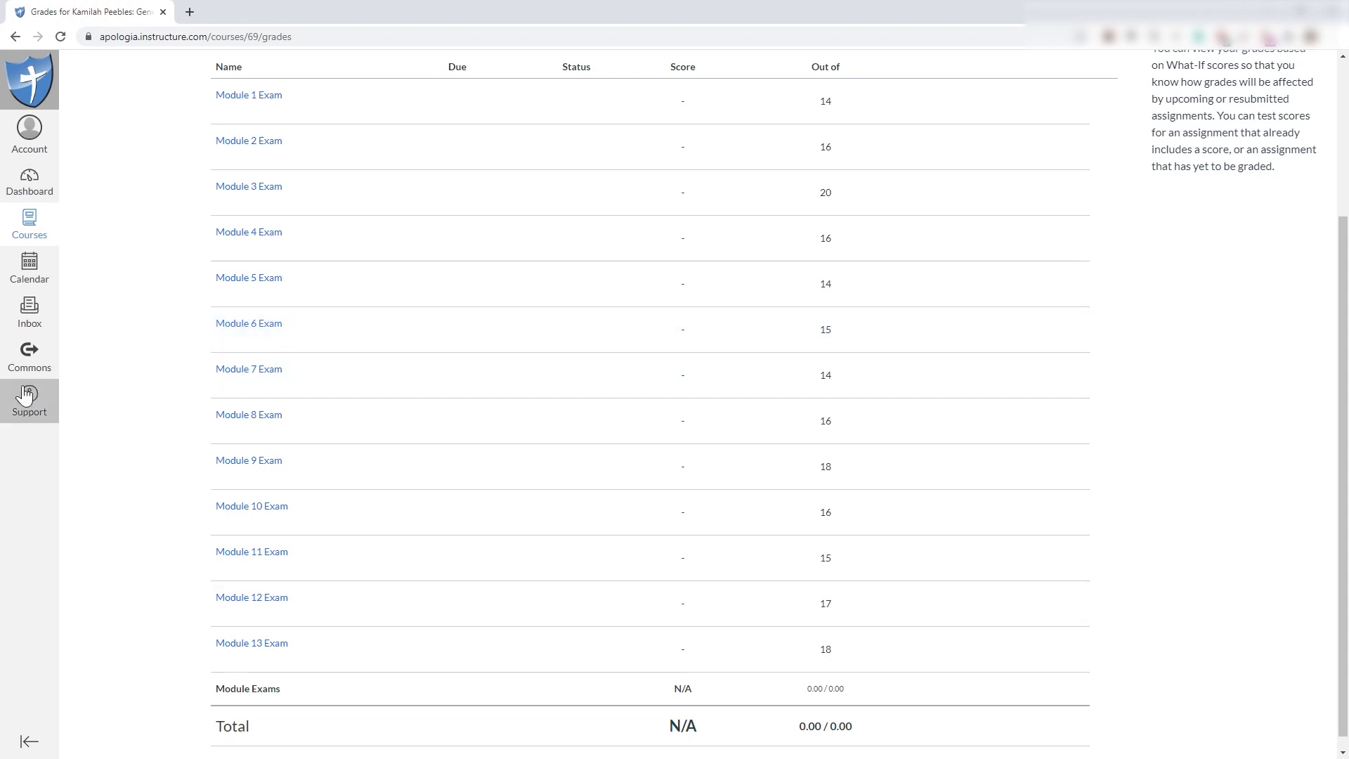
# - Show the Support panel with Canvas Guides and help links over the Grades page
pyautogui.click(28, 396)
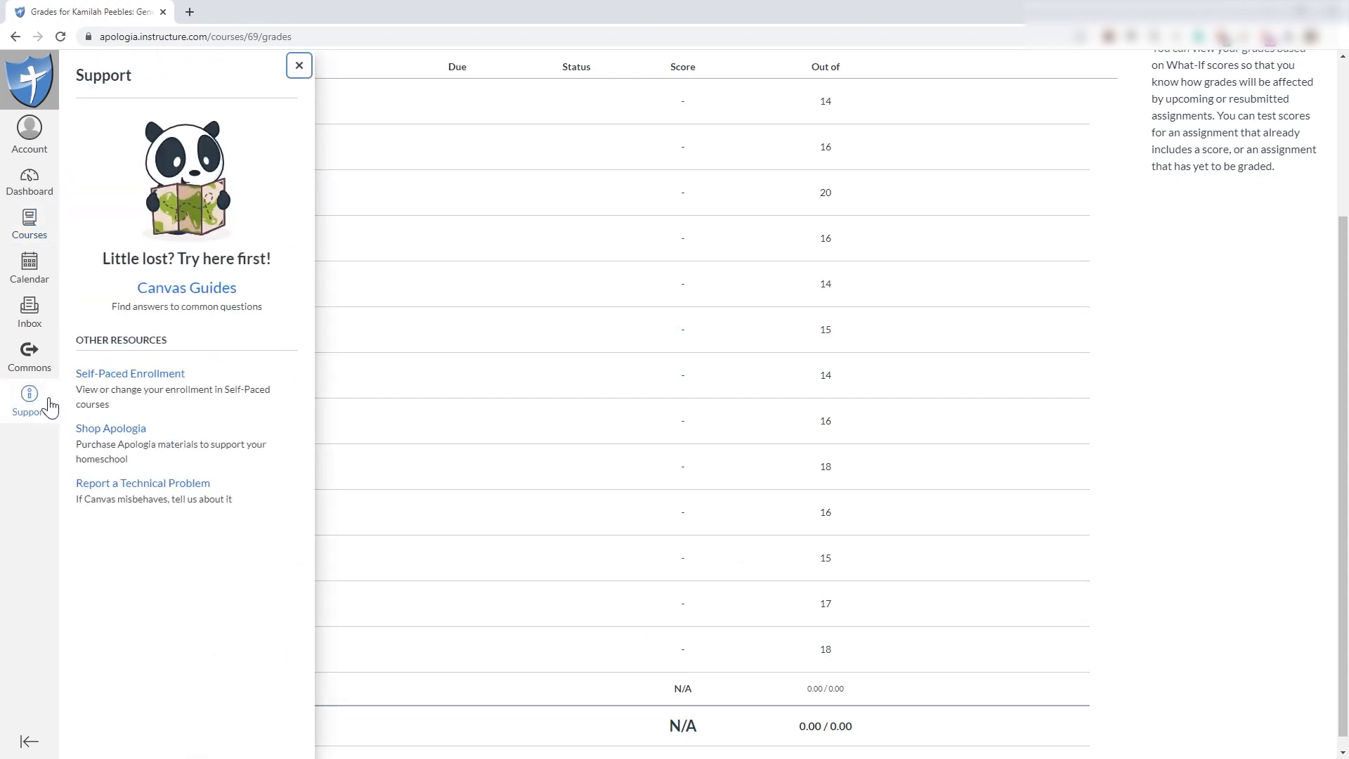
pyautogui.moveTo(187, 287)
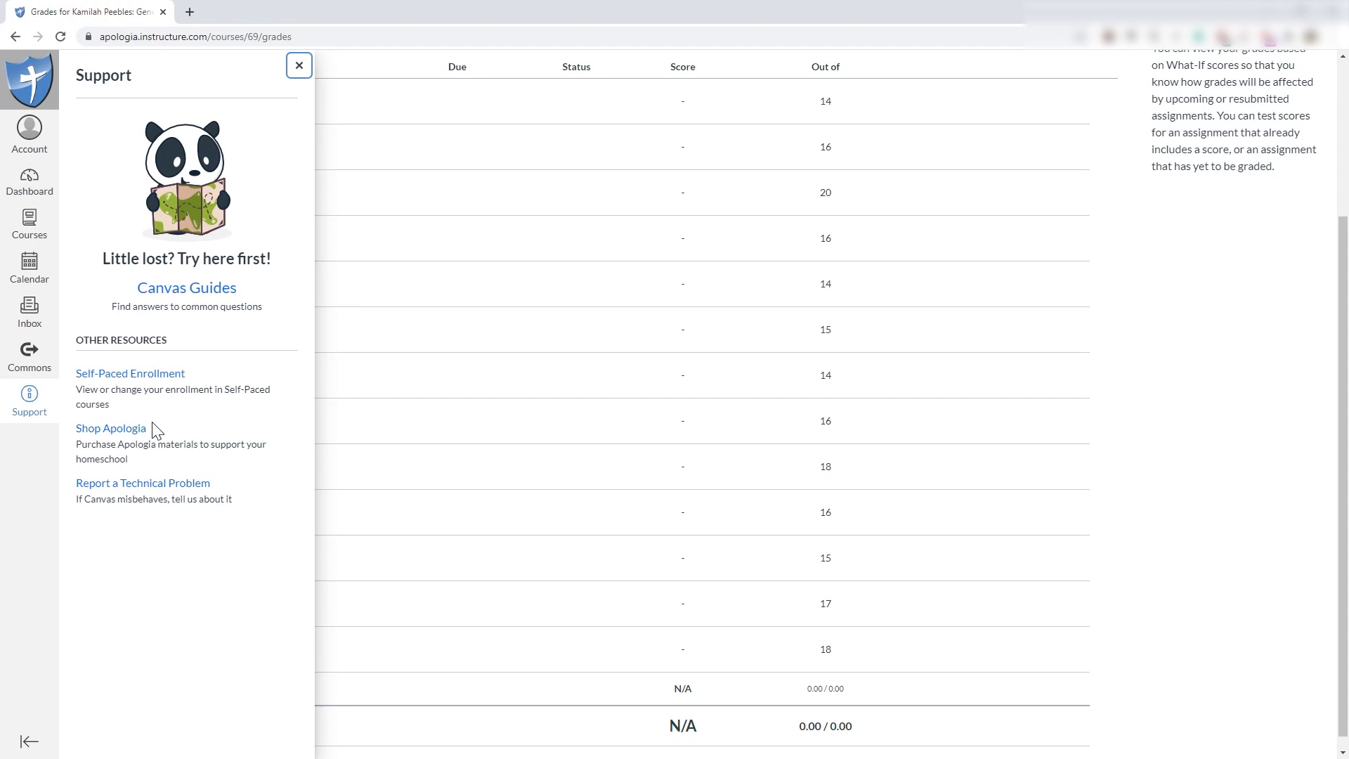
pyautogui.moveTo(129, 372)
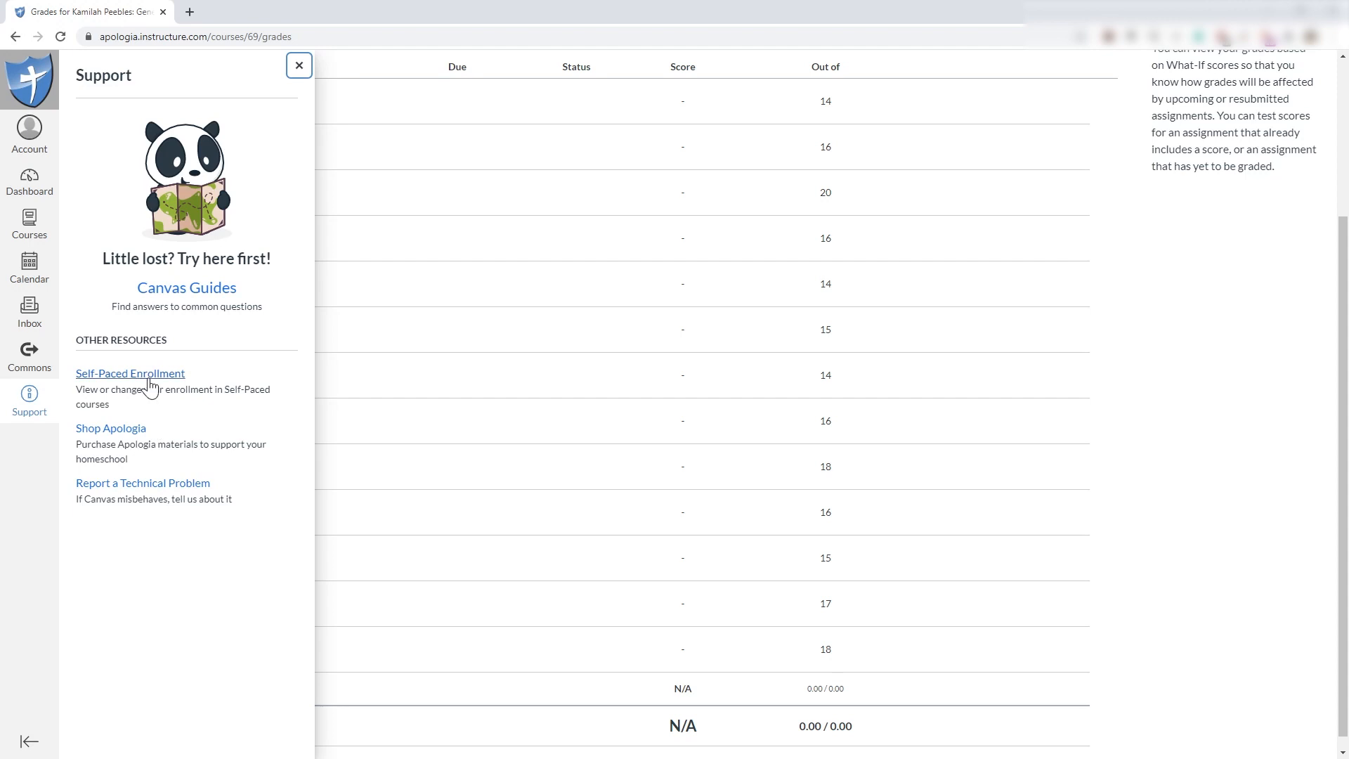